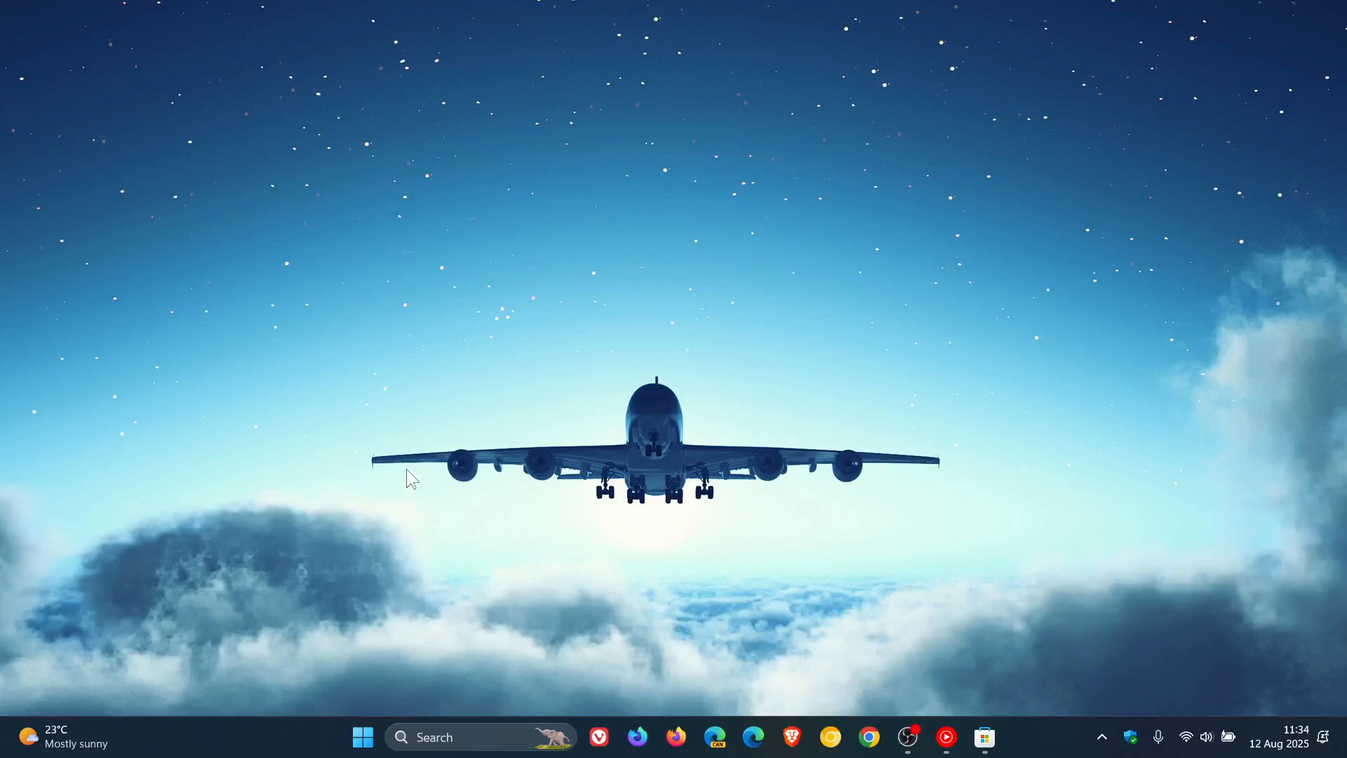
- Reach the Installed apps list in Windows Settings via Start > Settings > Apps
click(362, 737)
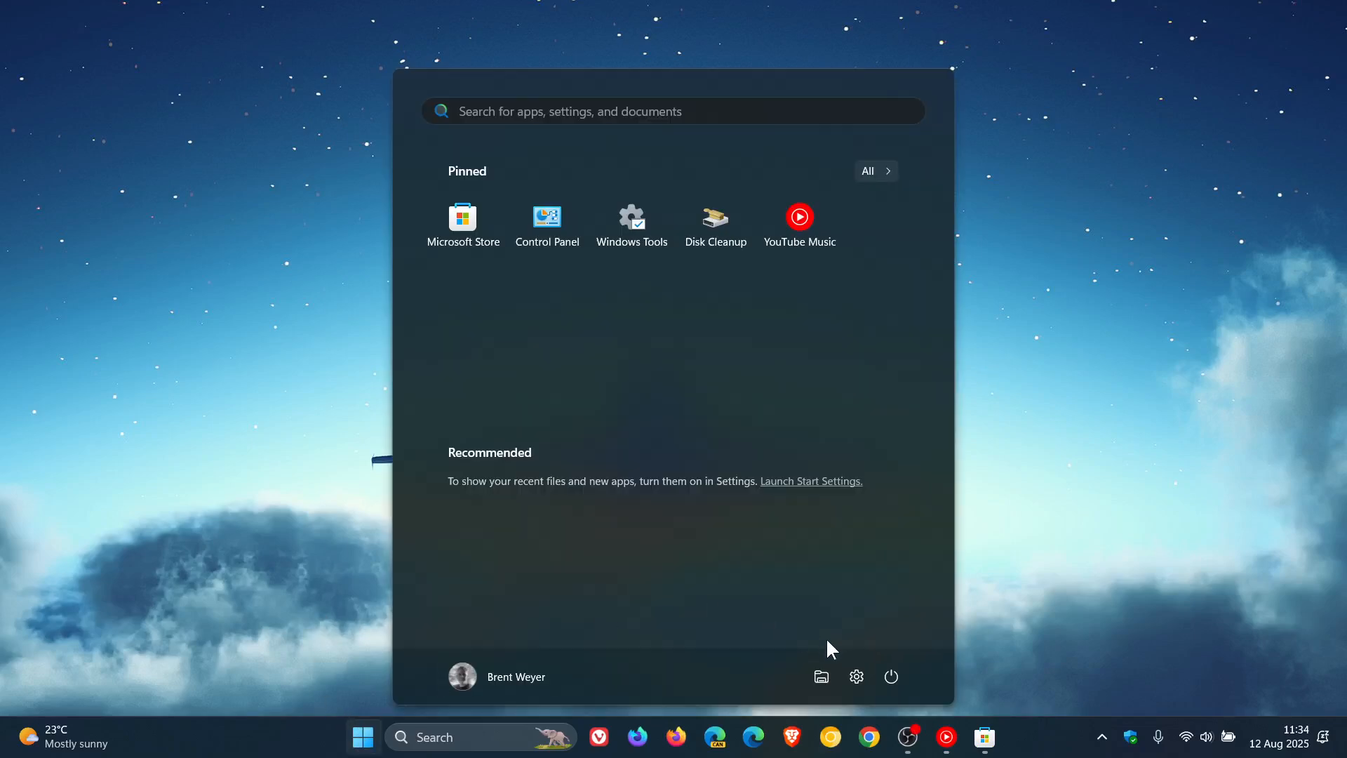
click(856, 677)
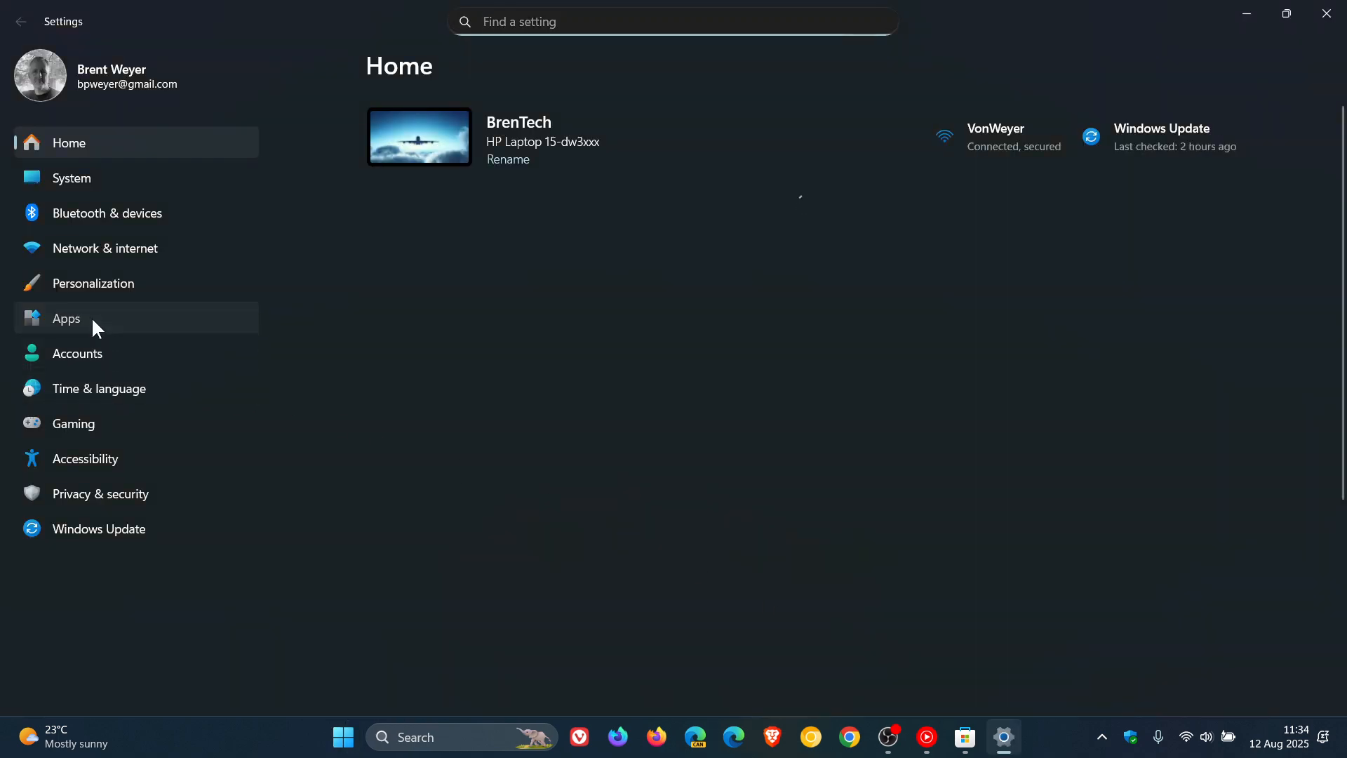
click(66, 318)
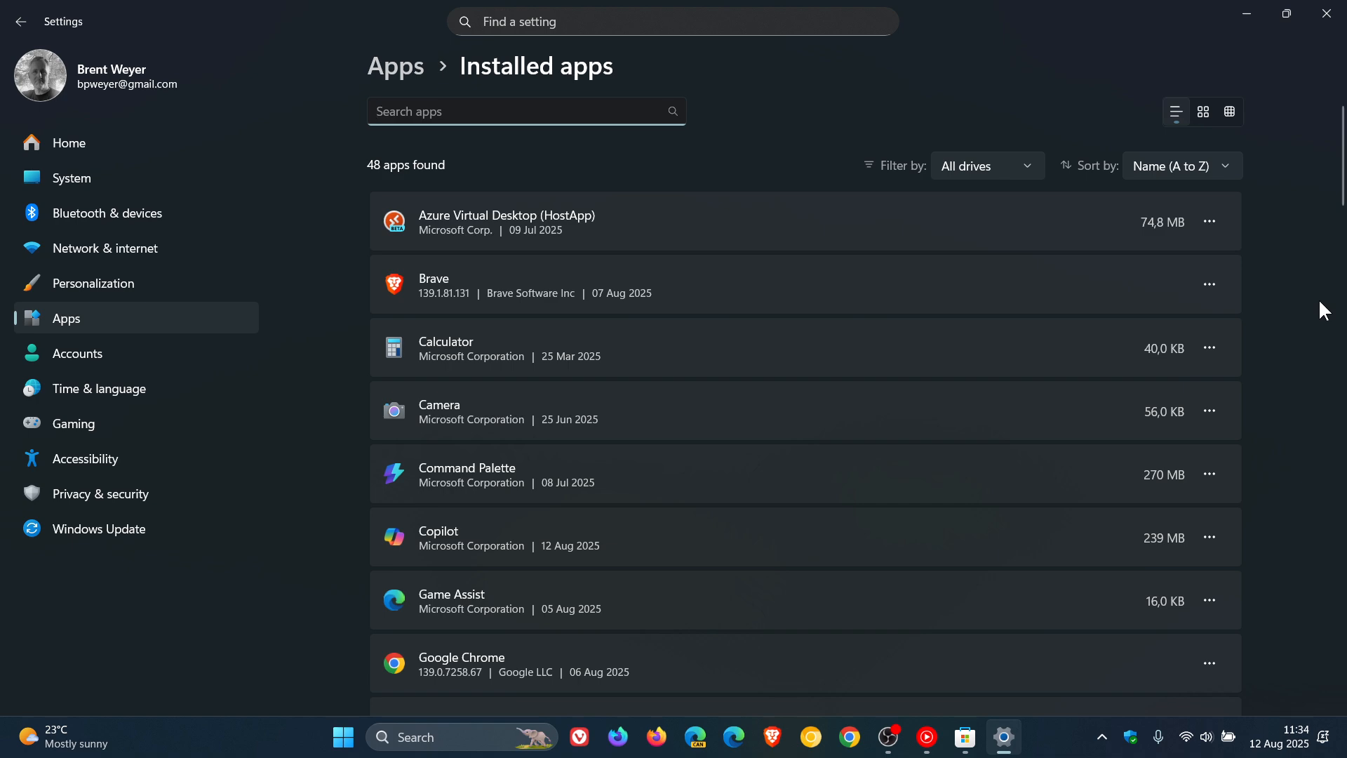
mouse_move(870, 320)
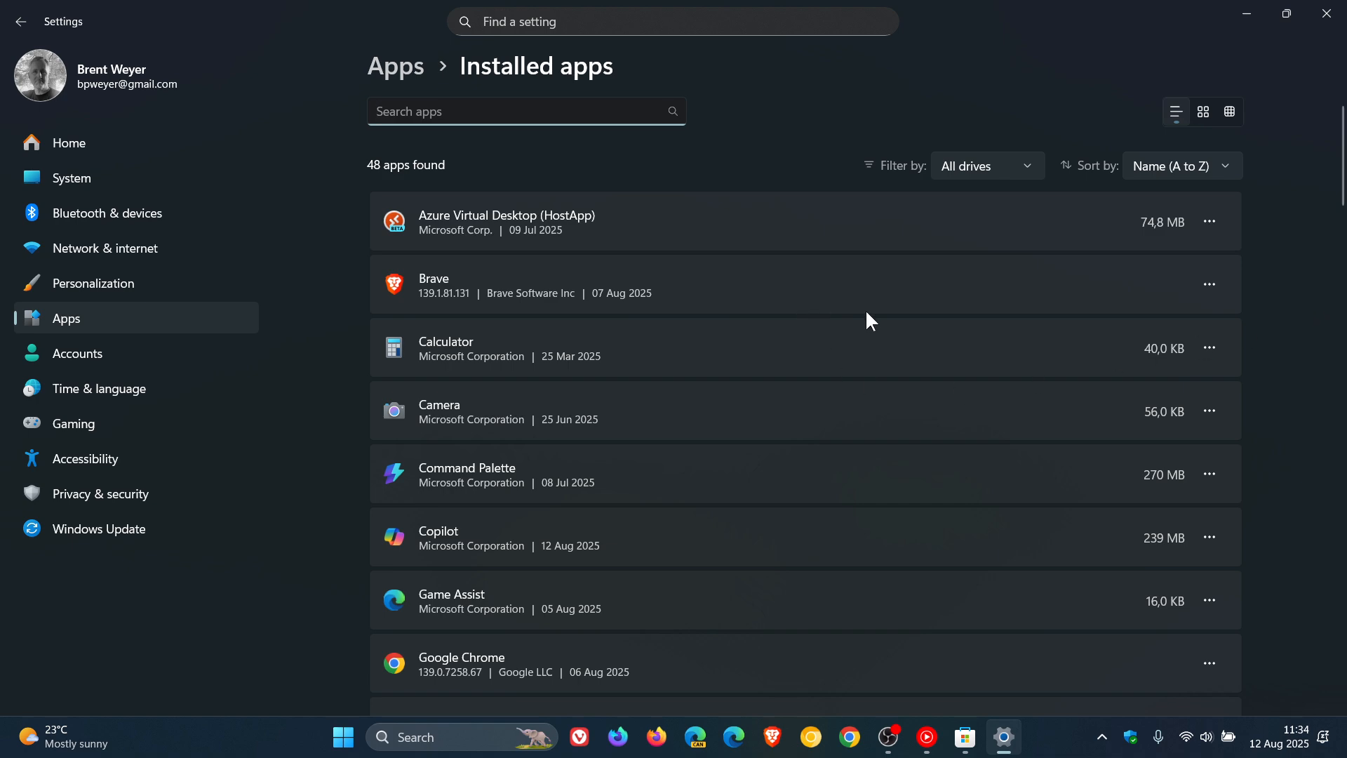
- Browse down the installed apps toward the Start Experiences App entry
scroll(down, 3)
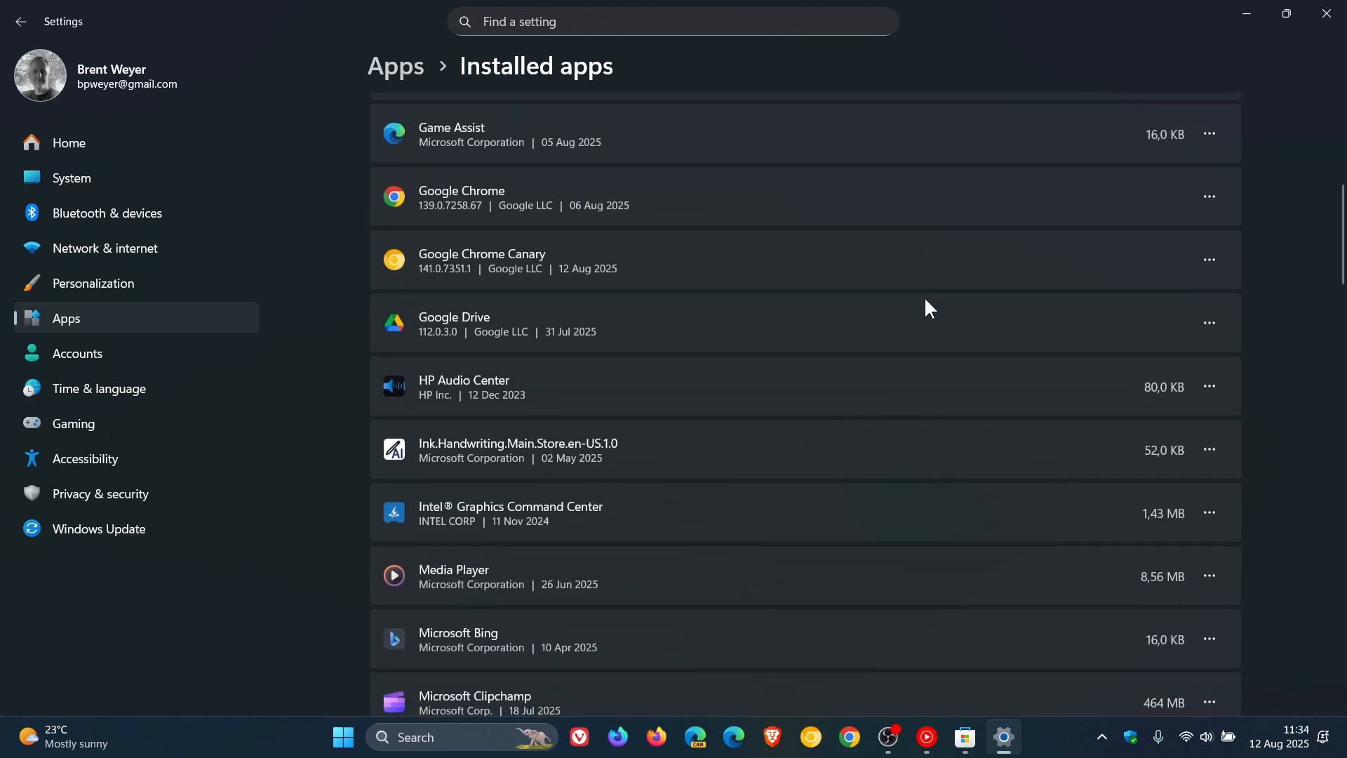
scroll(down, 3)
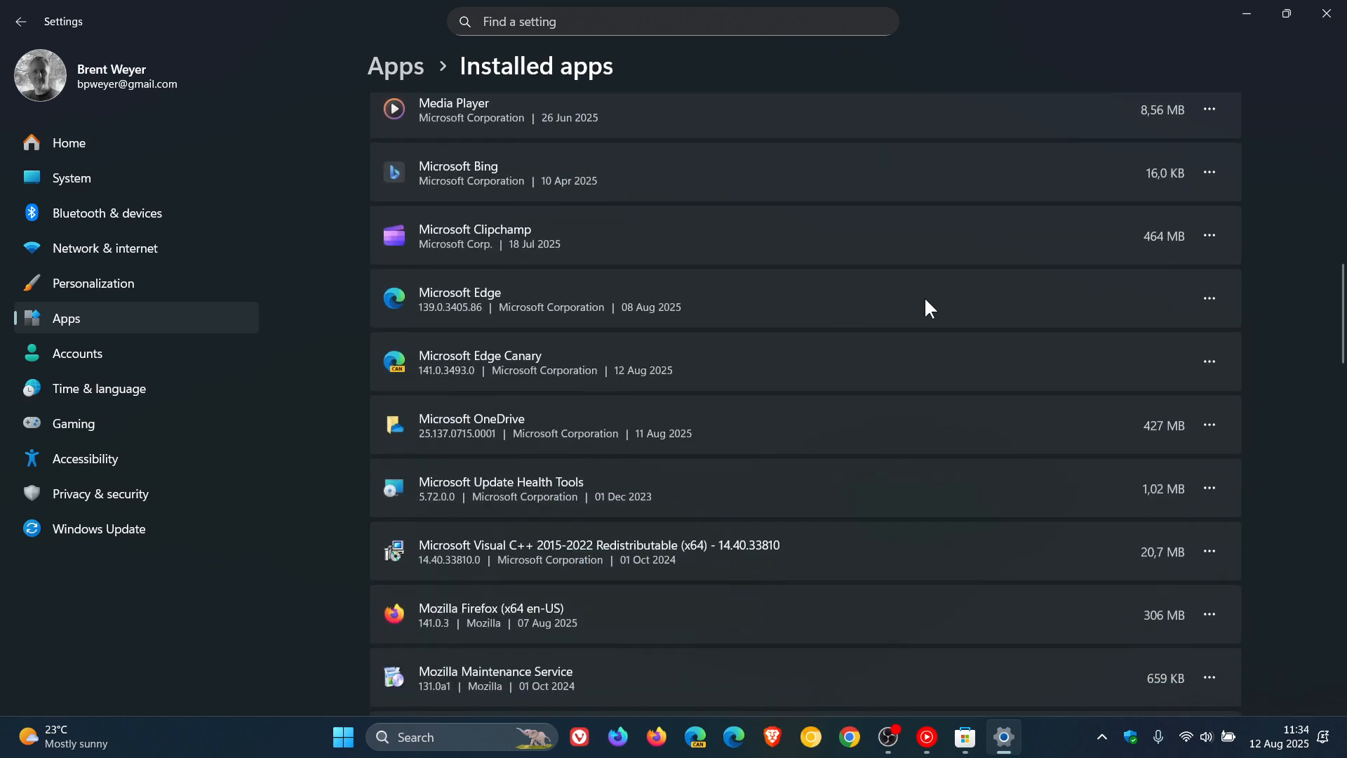
scroll(down, 3)
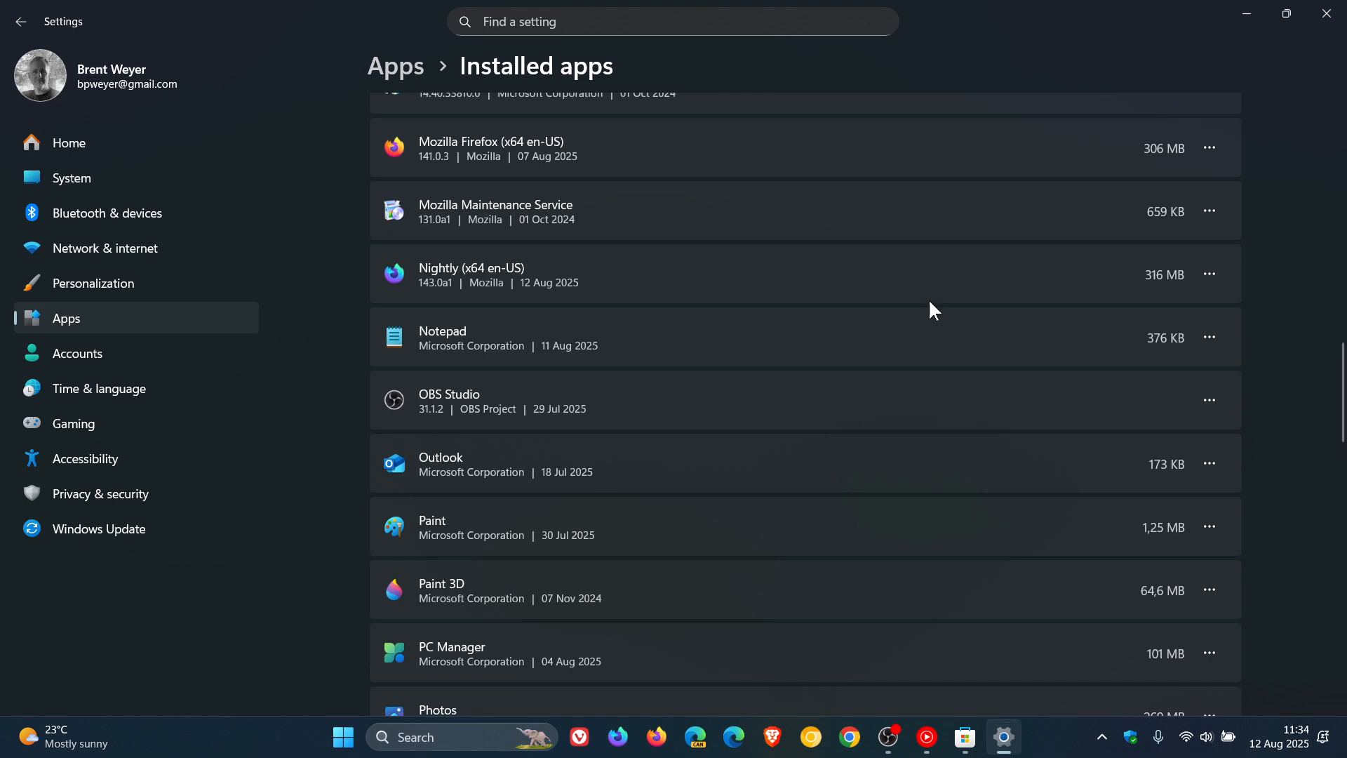
scroll(down, 3)
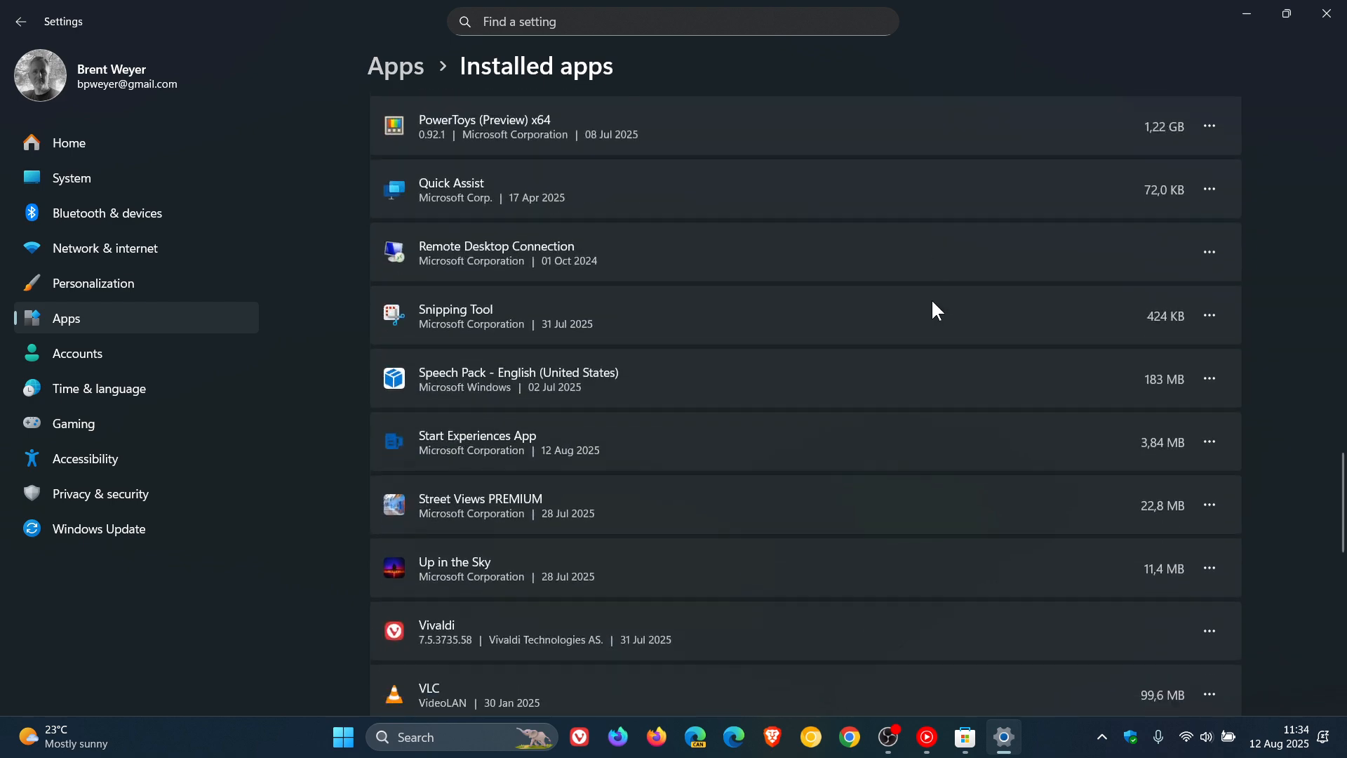
scroll(down, 3)
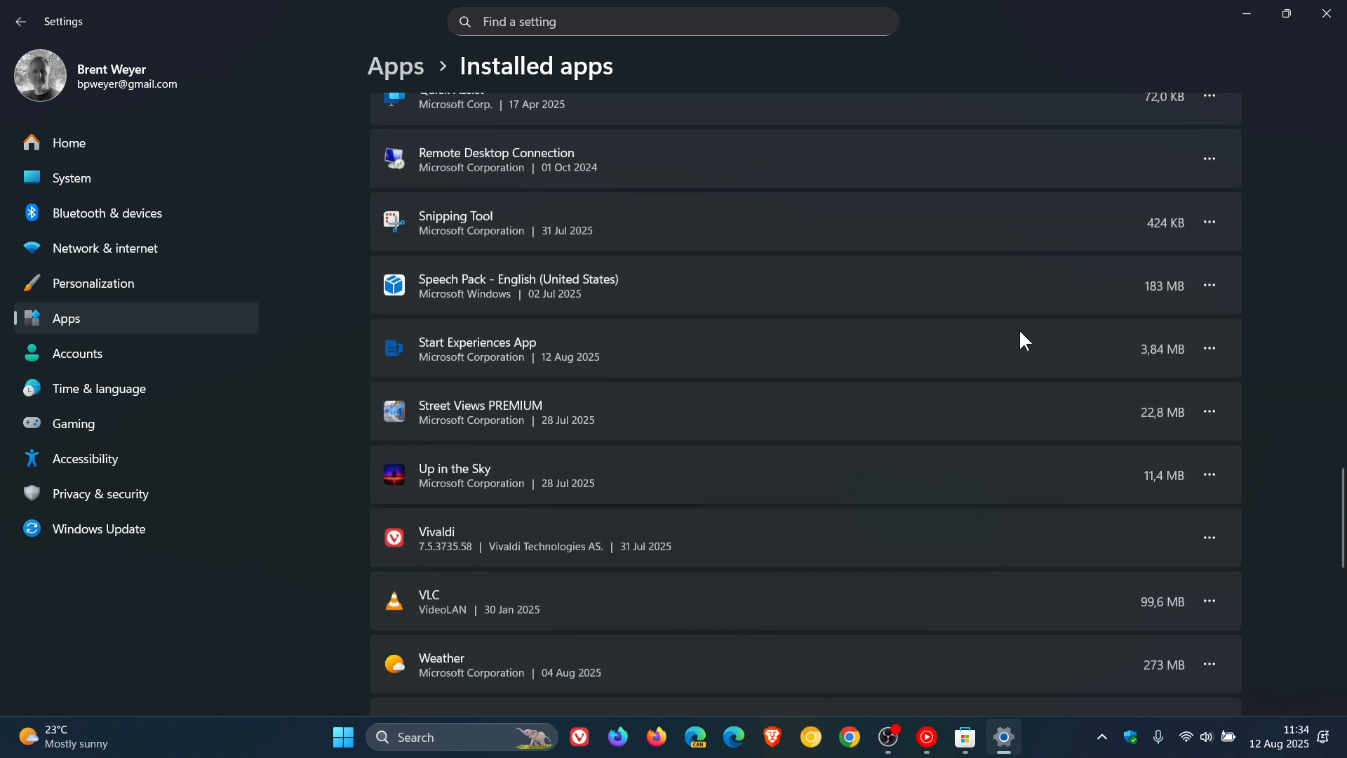
mouse_move(913, 357)
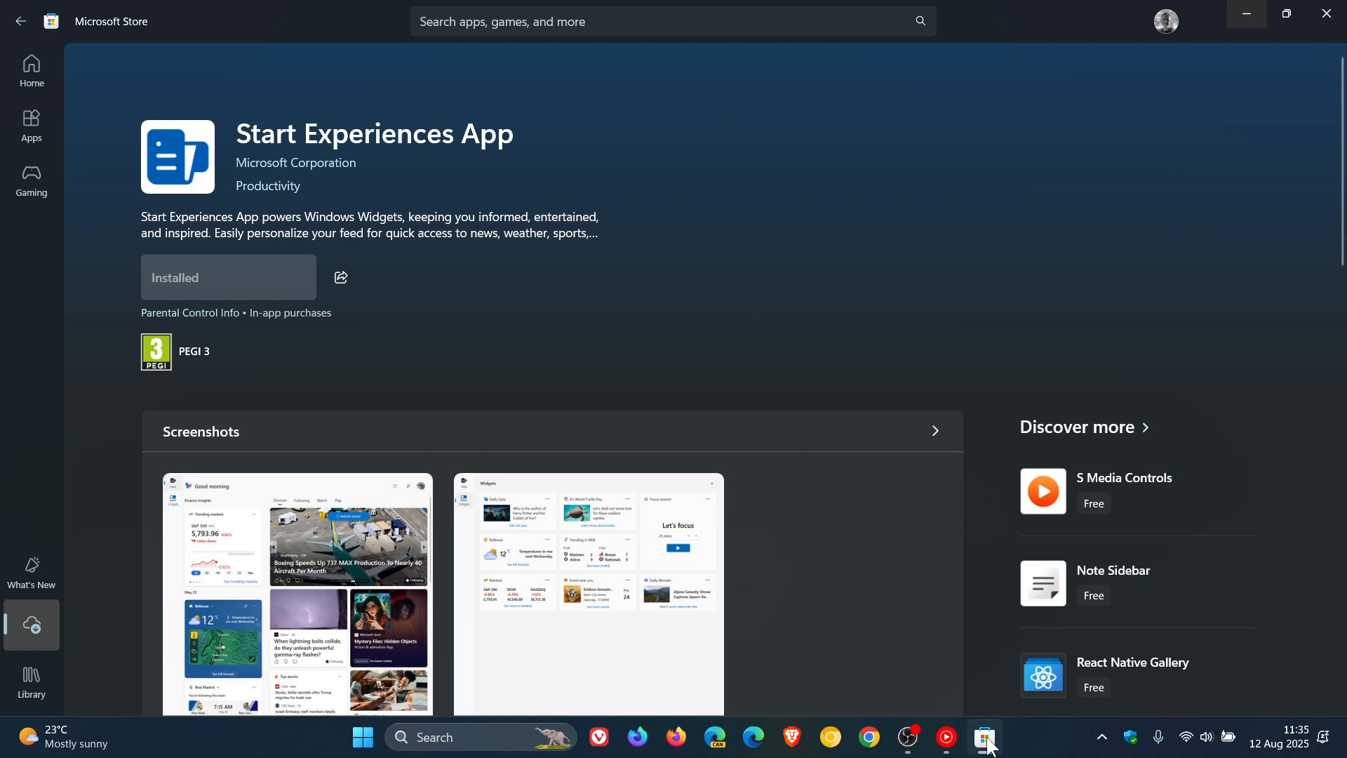
mouse_move(971, 748)
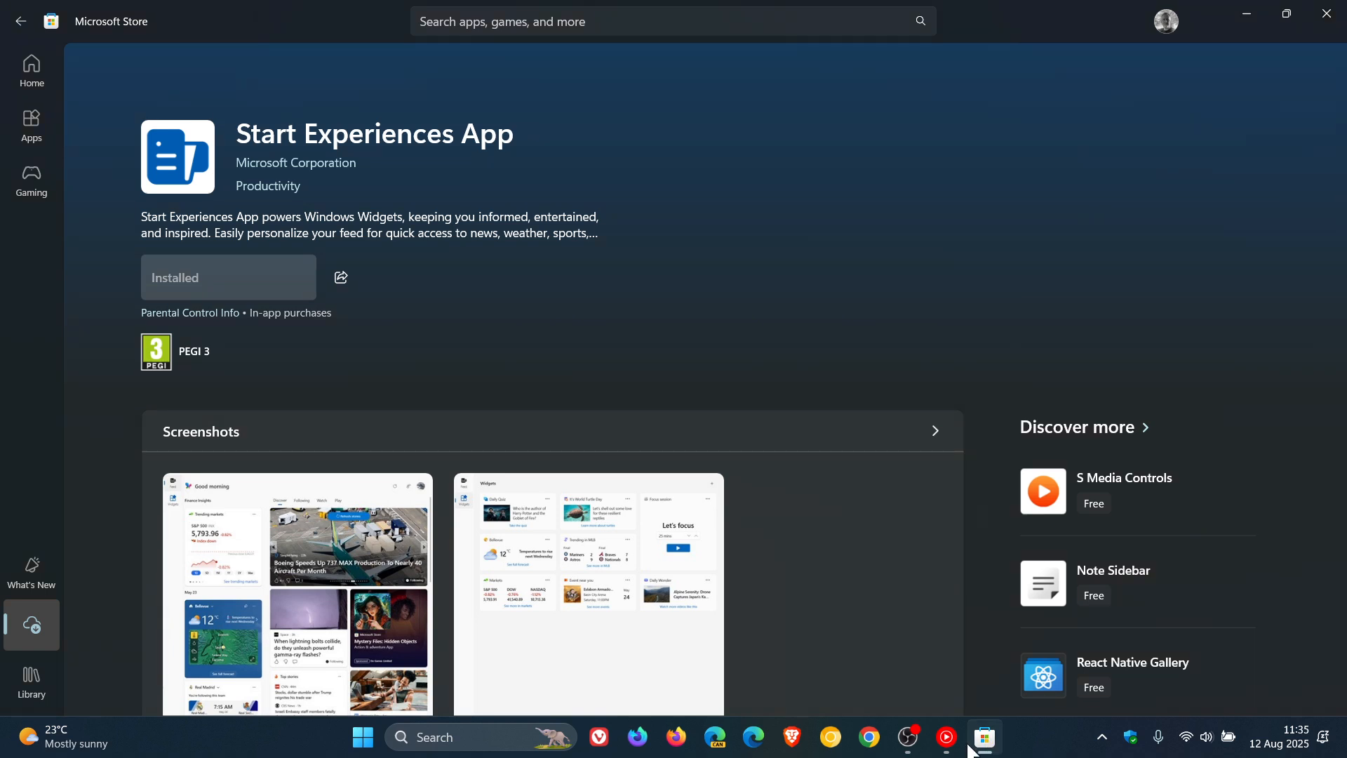
mouse_move(1027, 237)
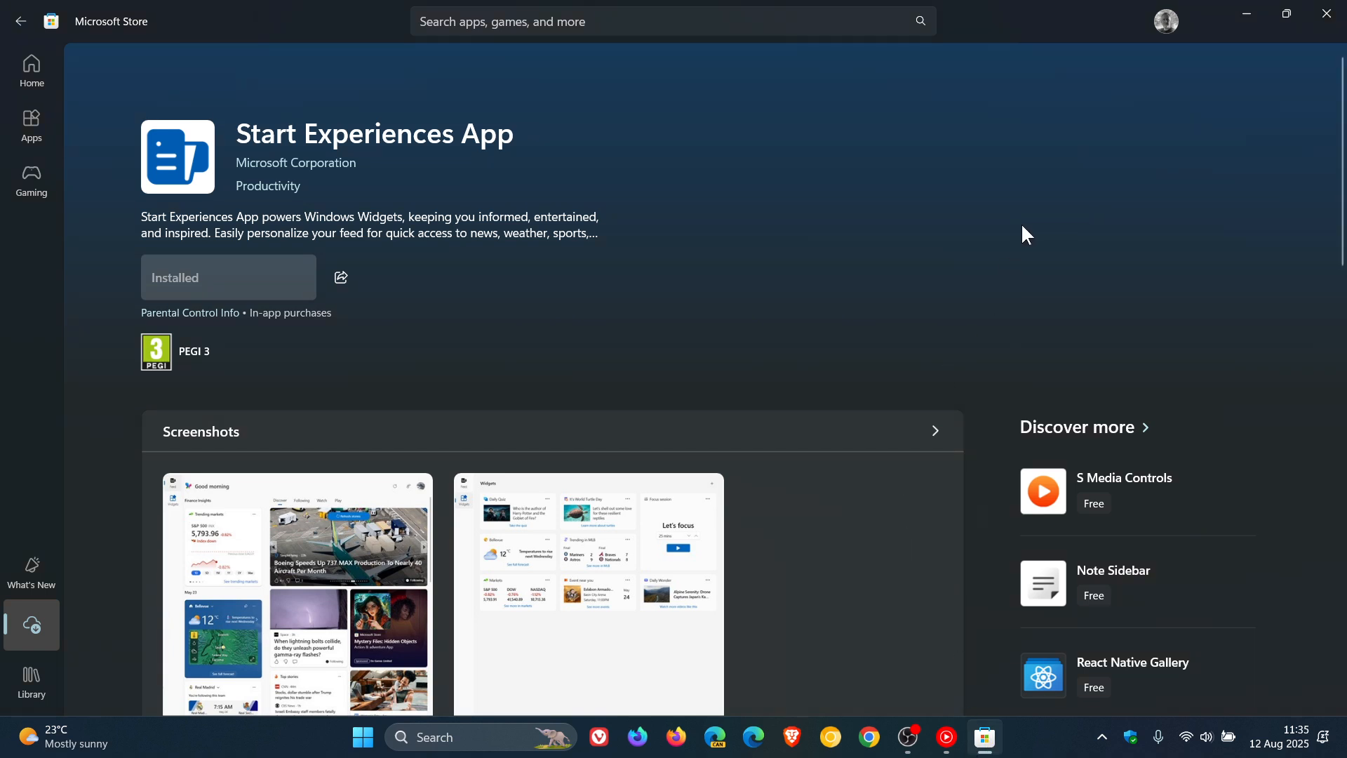
mouse_move(1063, 229)
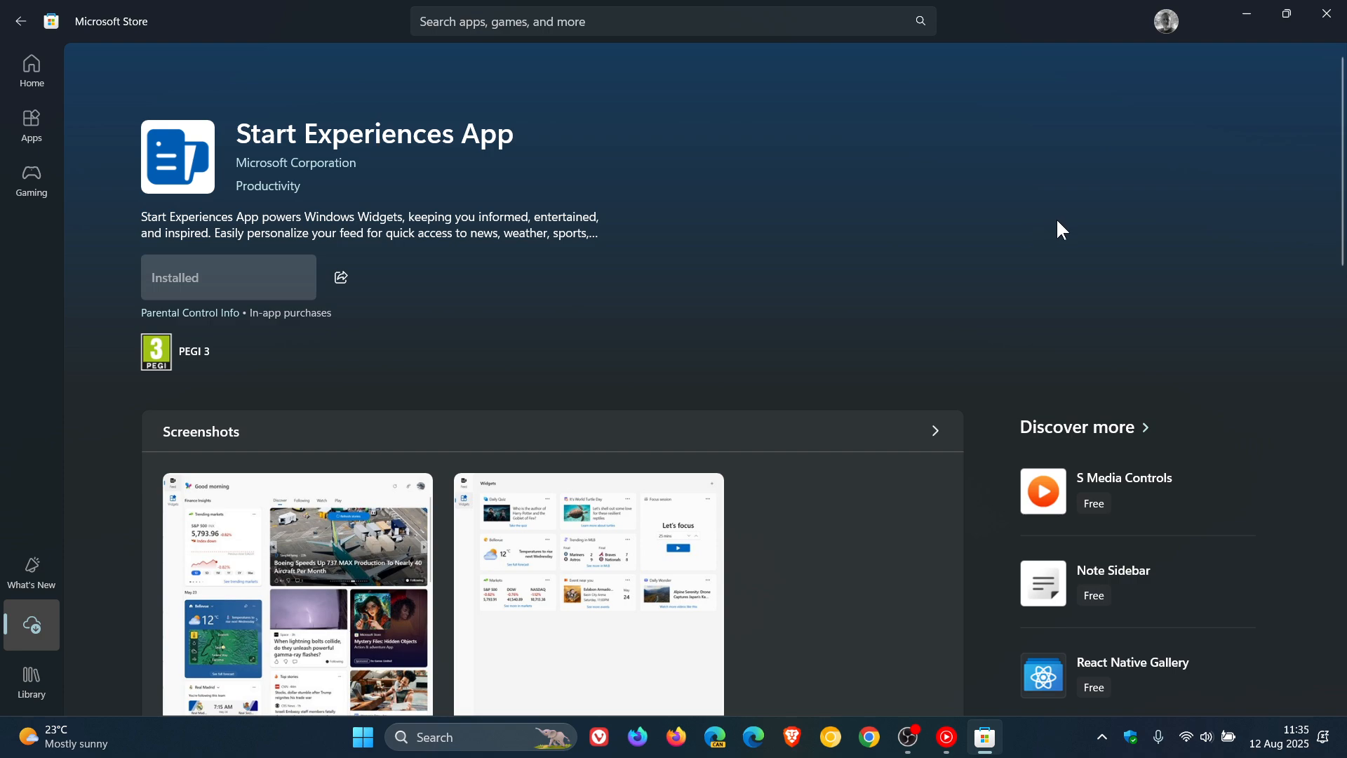
- Review the Start Experiences App's 'What's new' notes, then close Microsoft Store
scroll(down, 3)
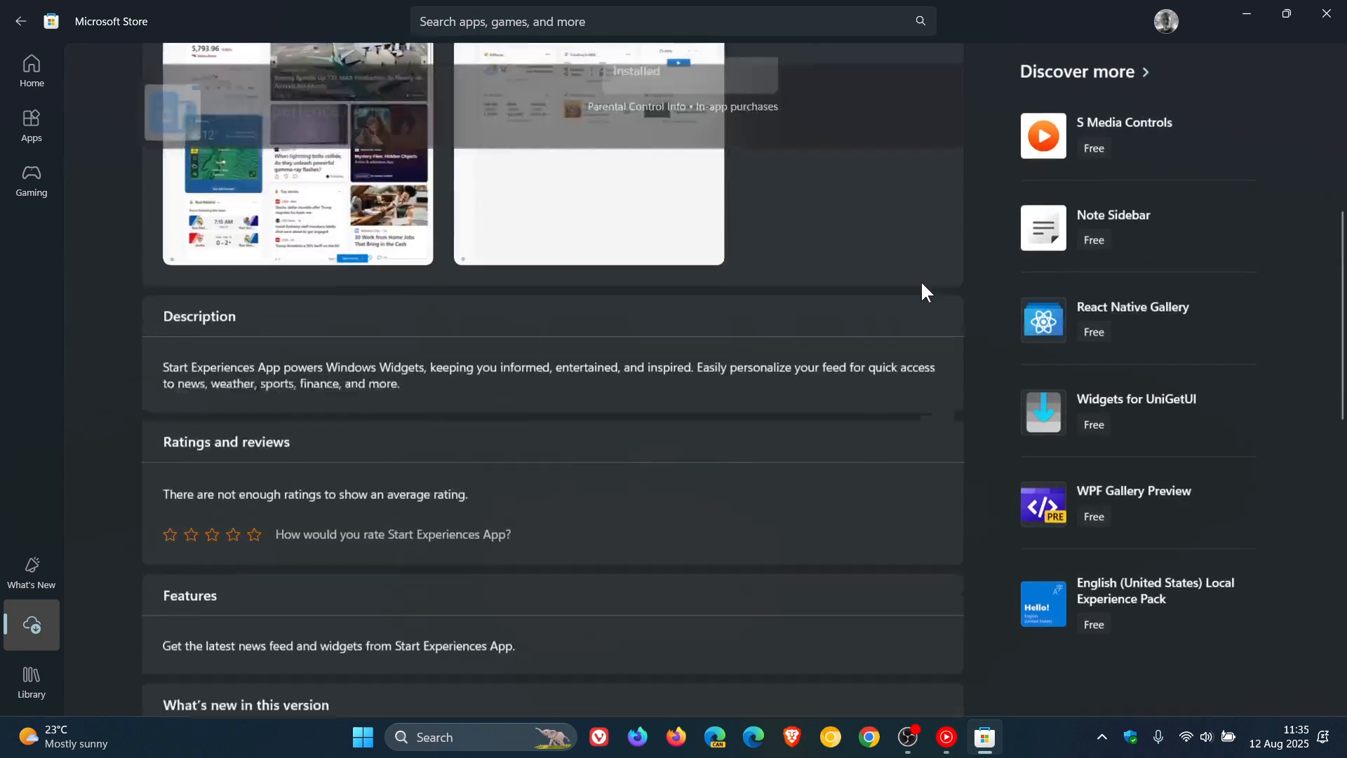
scroll(down, 3)
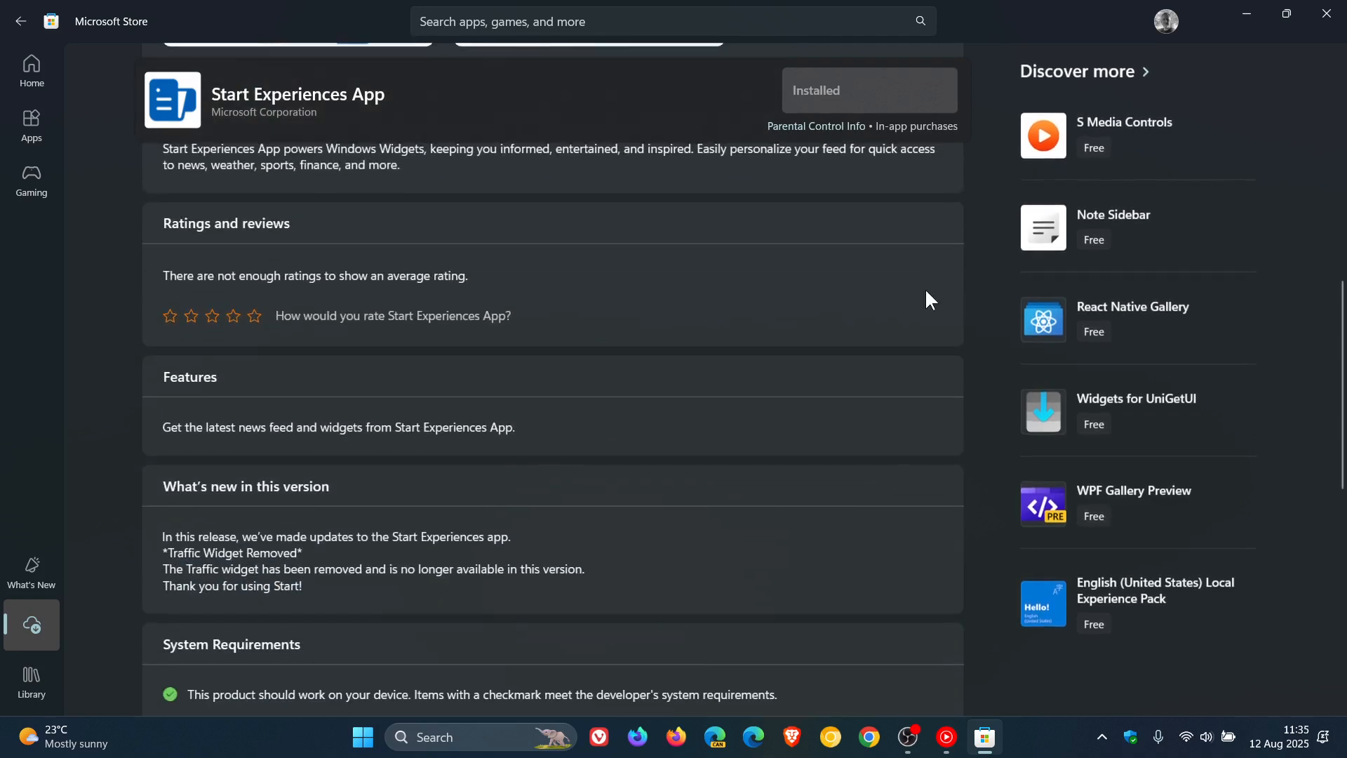
scroll(down, 3)
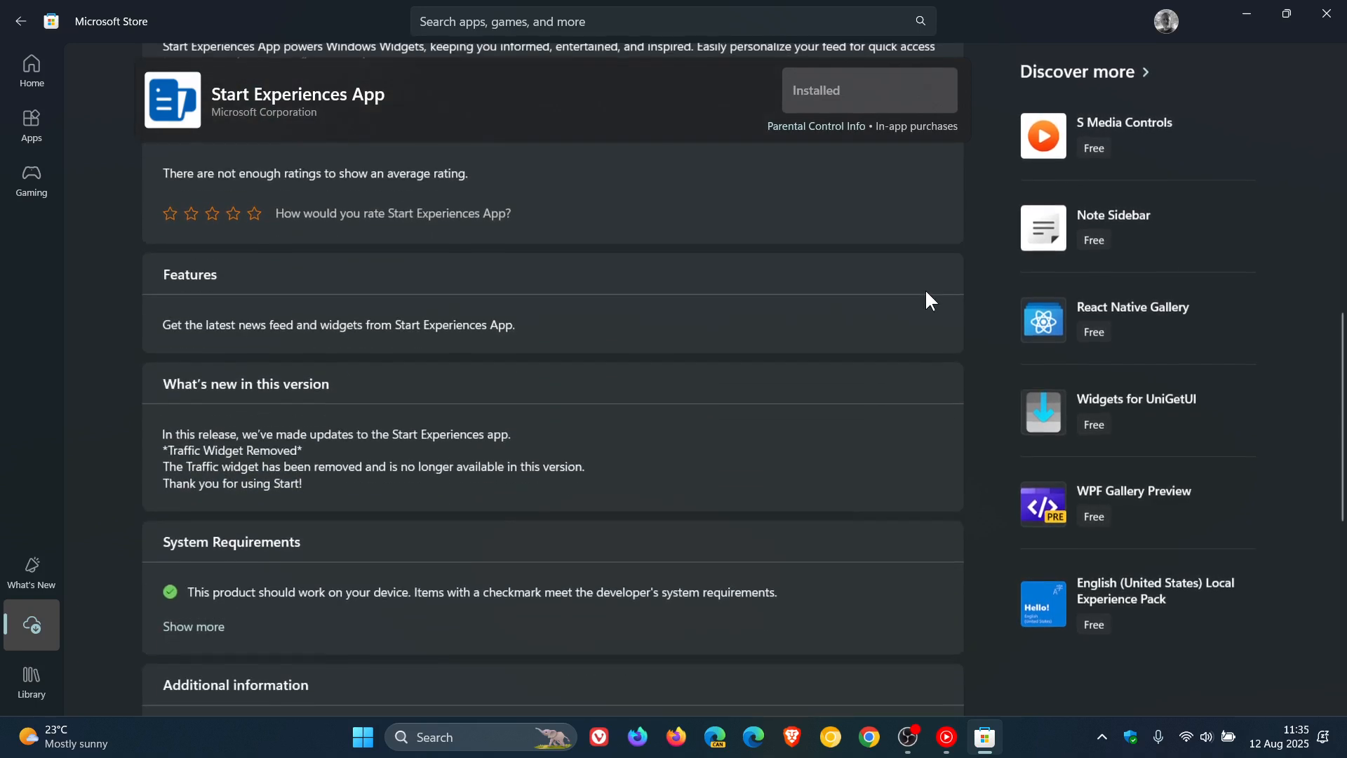
mouse_move(439, 457)
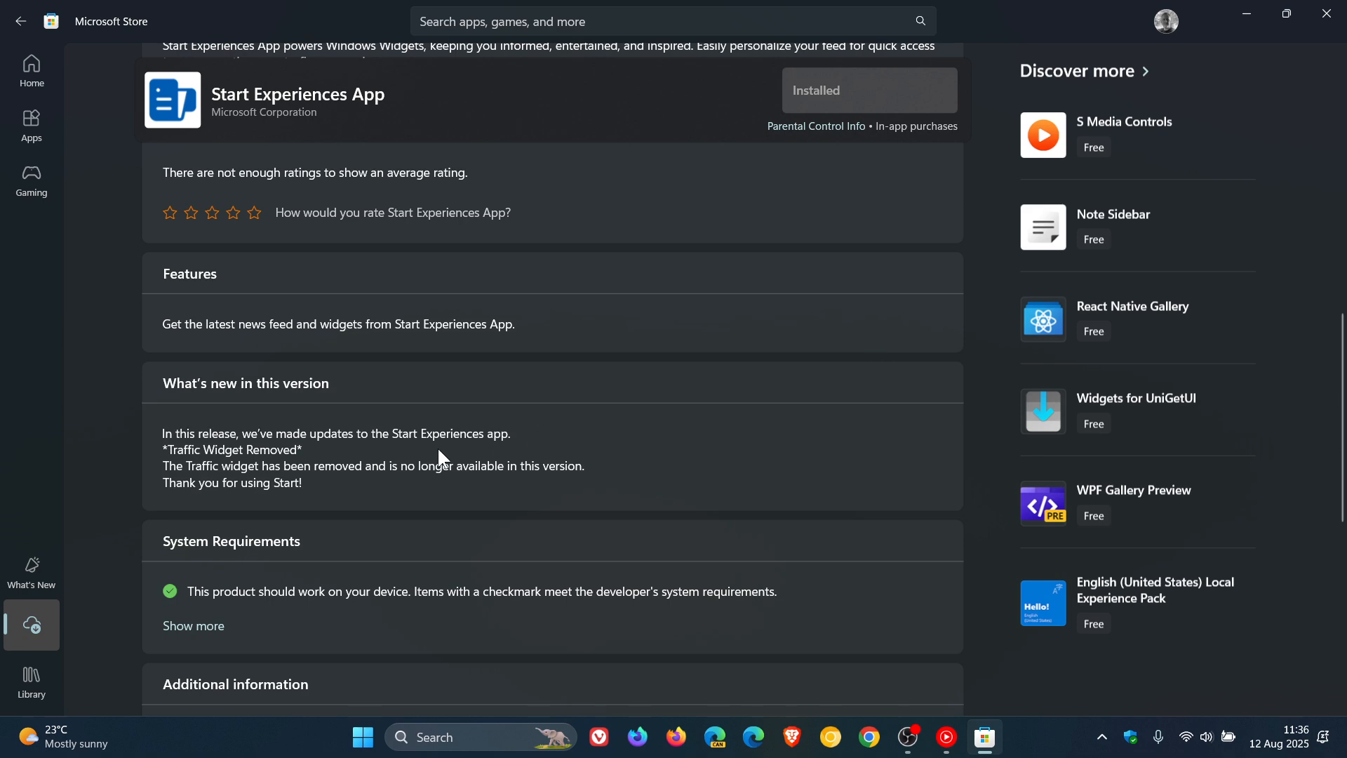
mouse_move(380, 465)
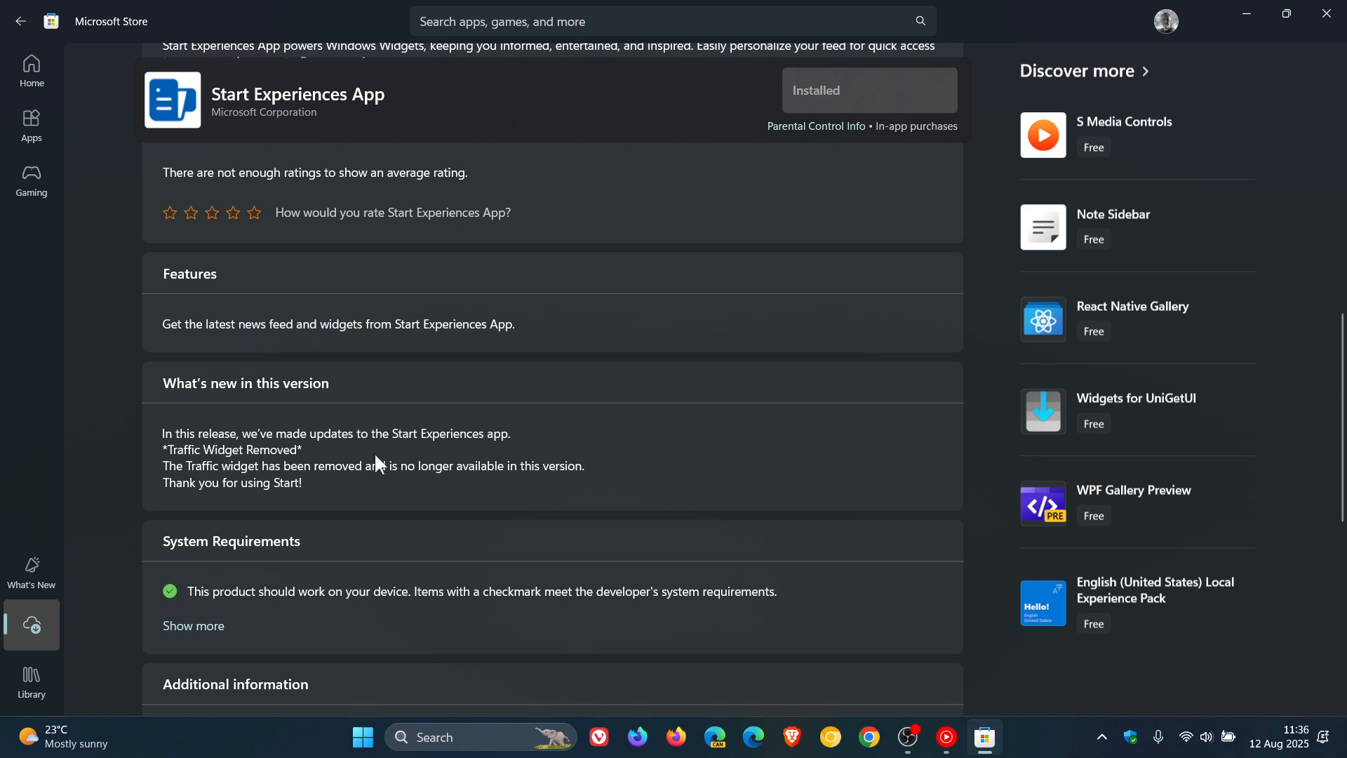
mouse_move(508, 453)
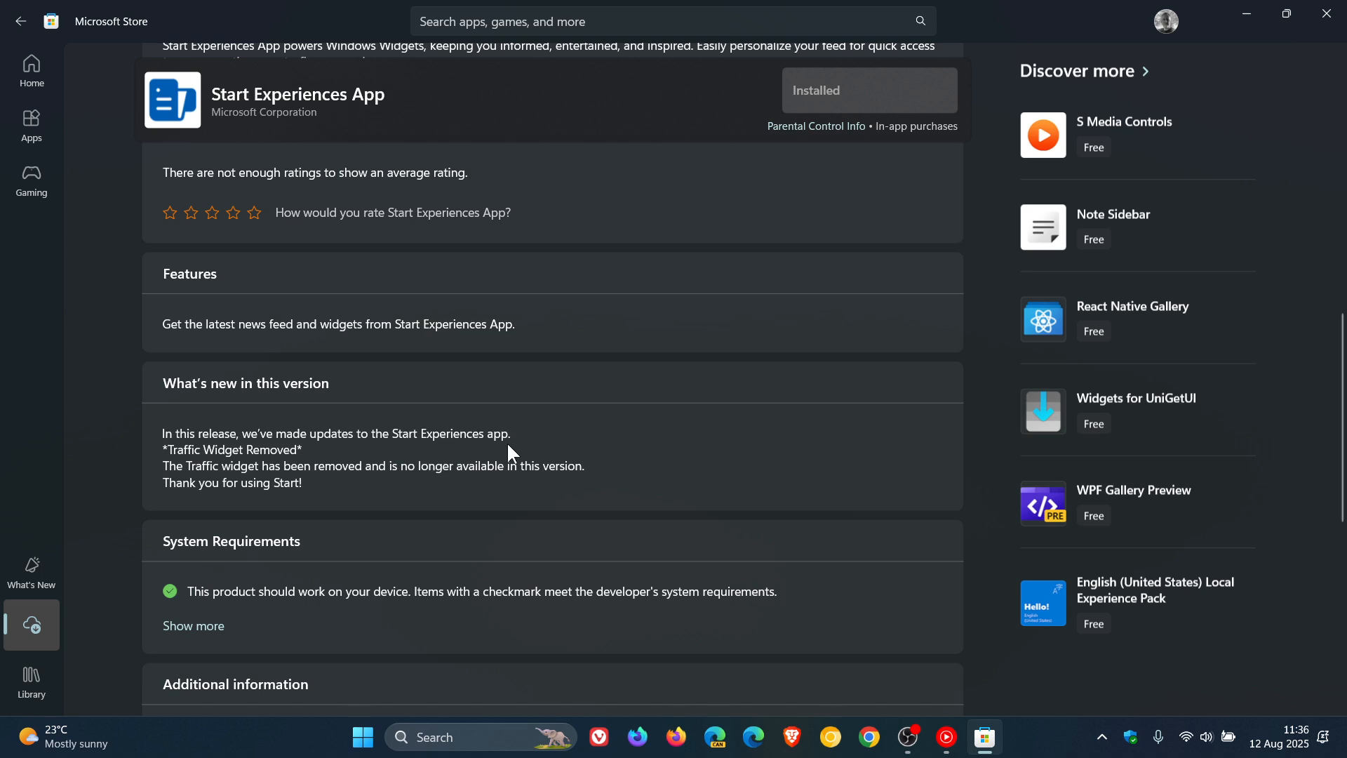
mouse_move(331, 460)
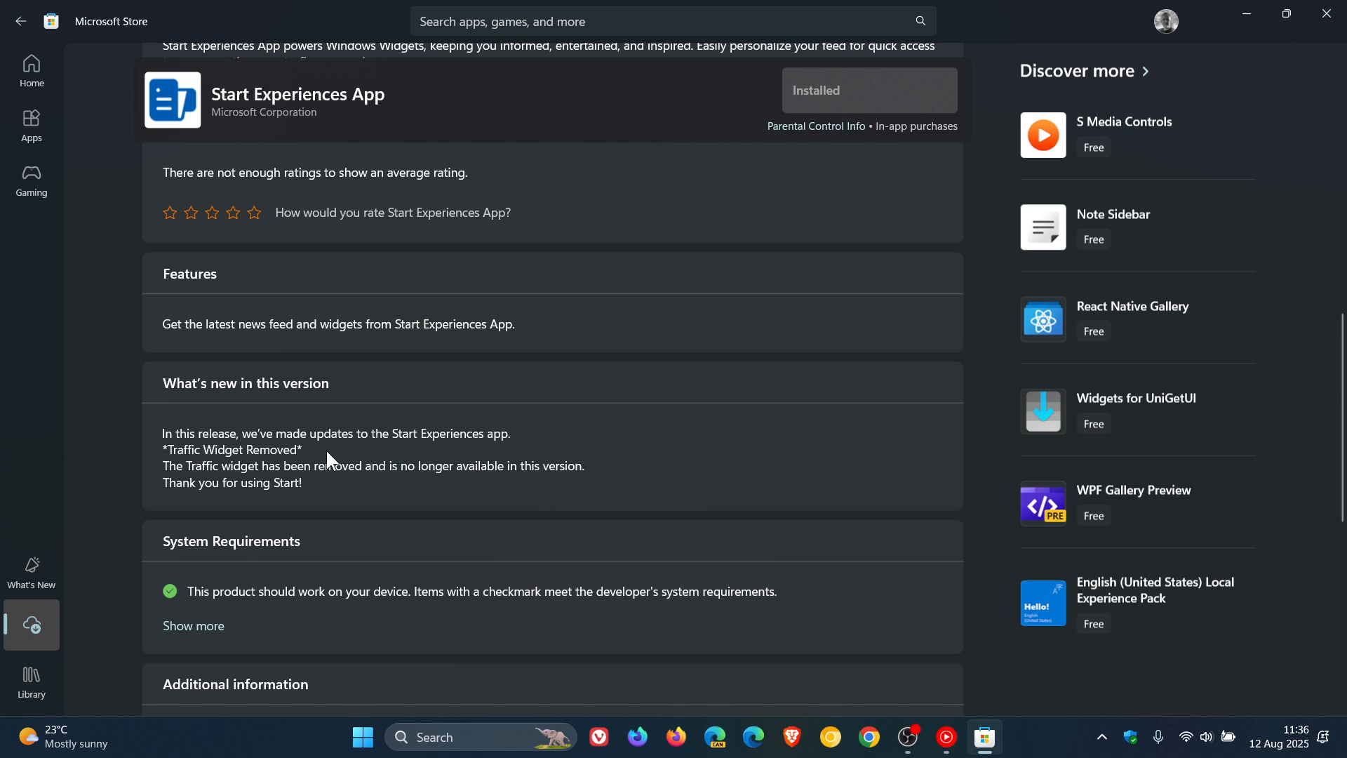
mouse_move(324, 492)
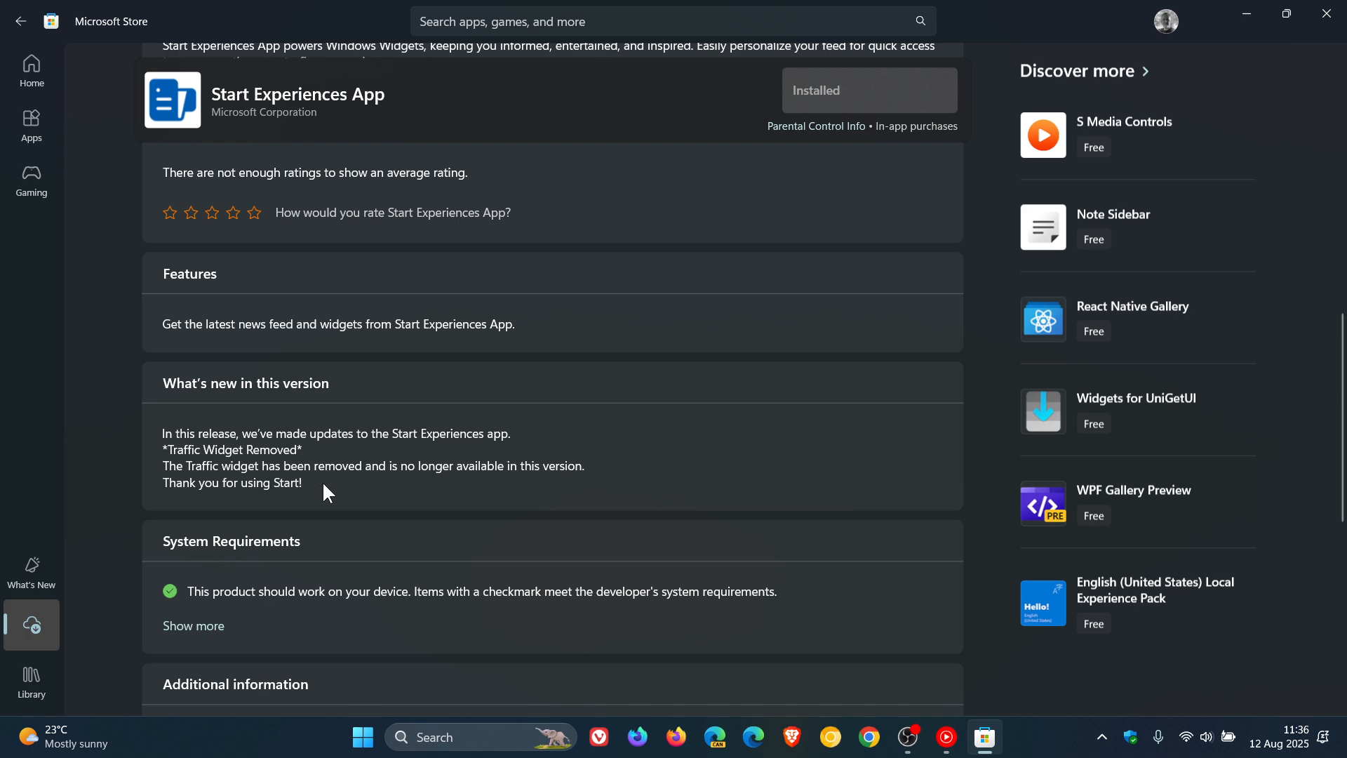
mouse_move(537, 491)
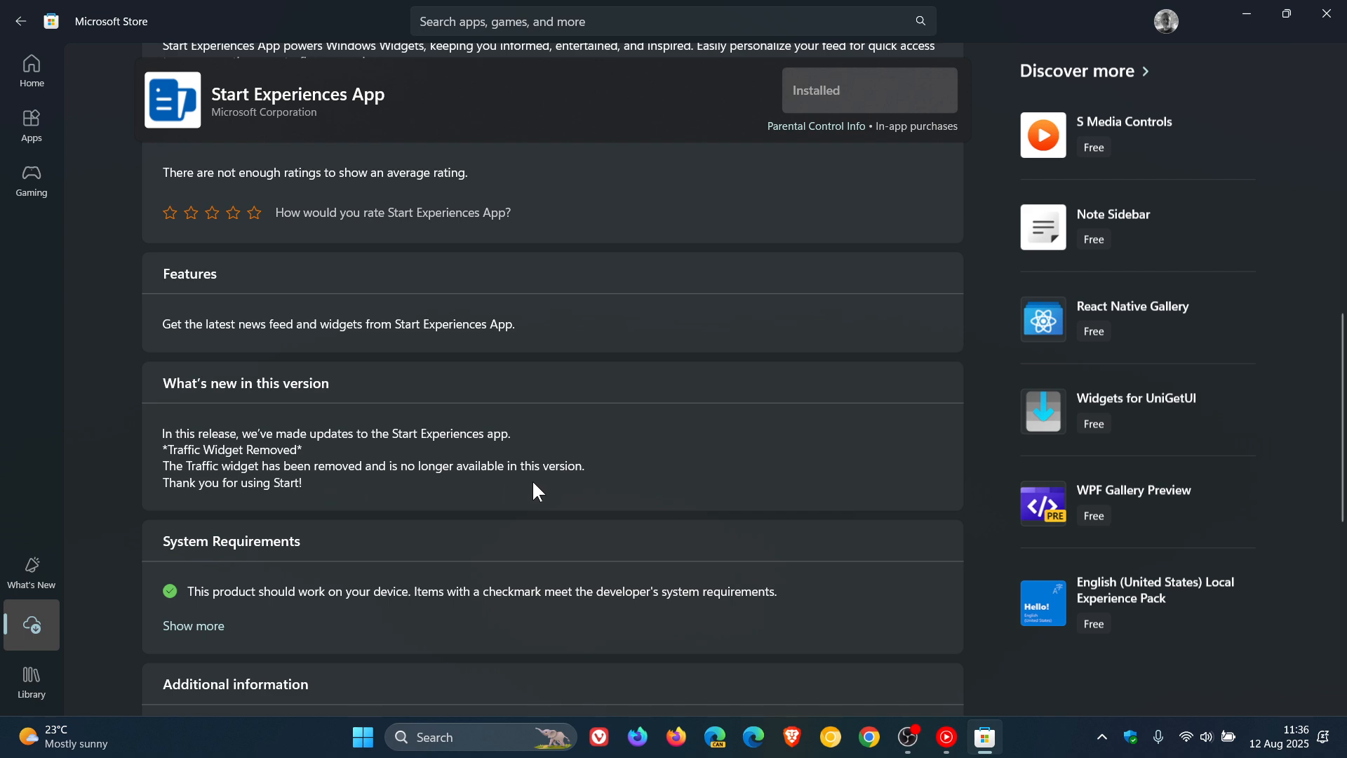
mouse_move(319, 504)
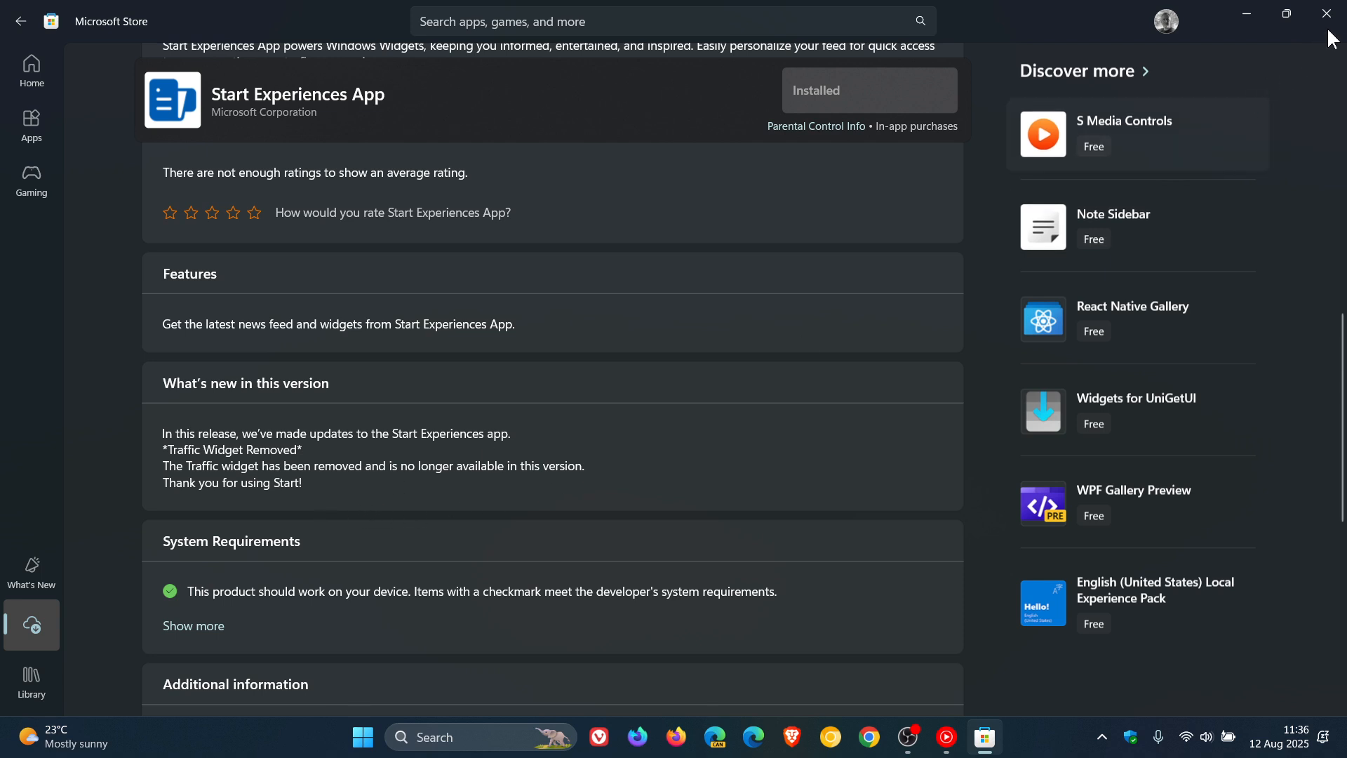
click(1326, 14)
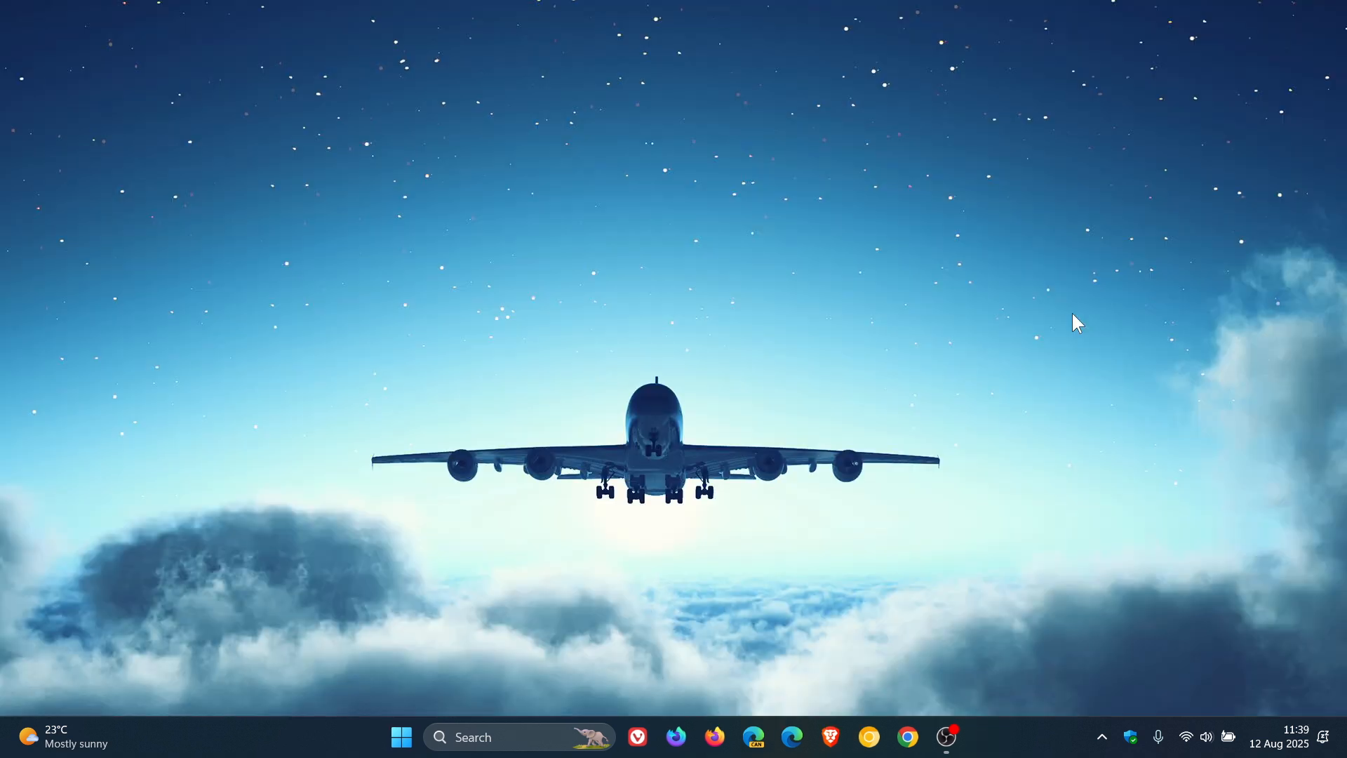
mouse_move(258, 592)
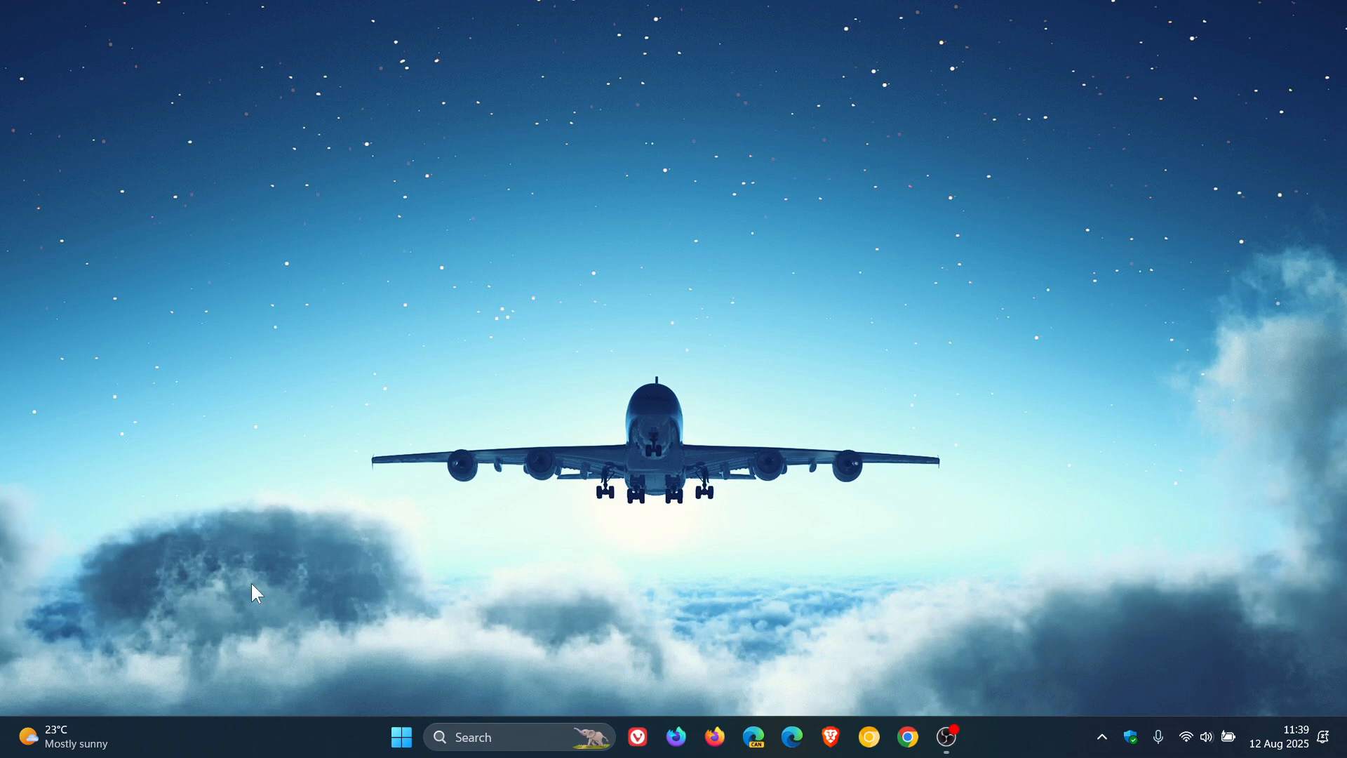
- Show the Widgets board's pin-widgets picker listing Countdown, Traffic and Weather
click(57, 741)
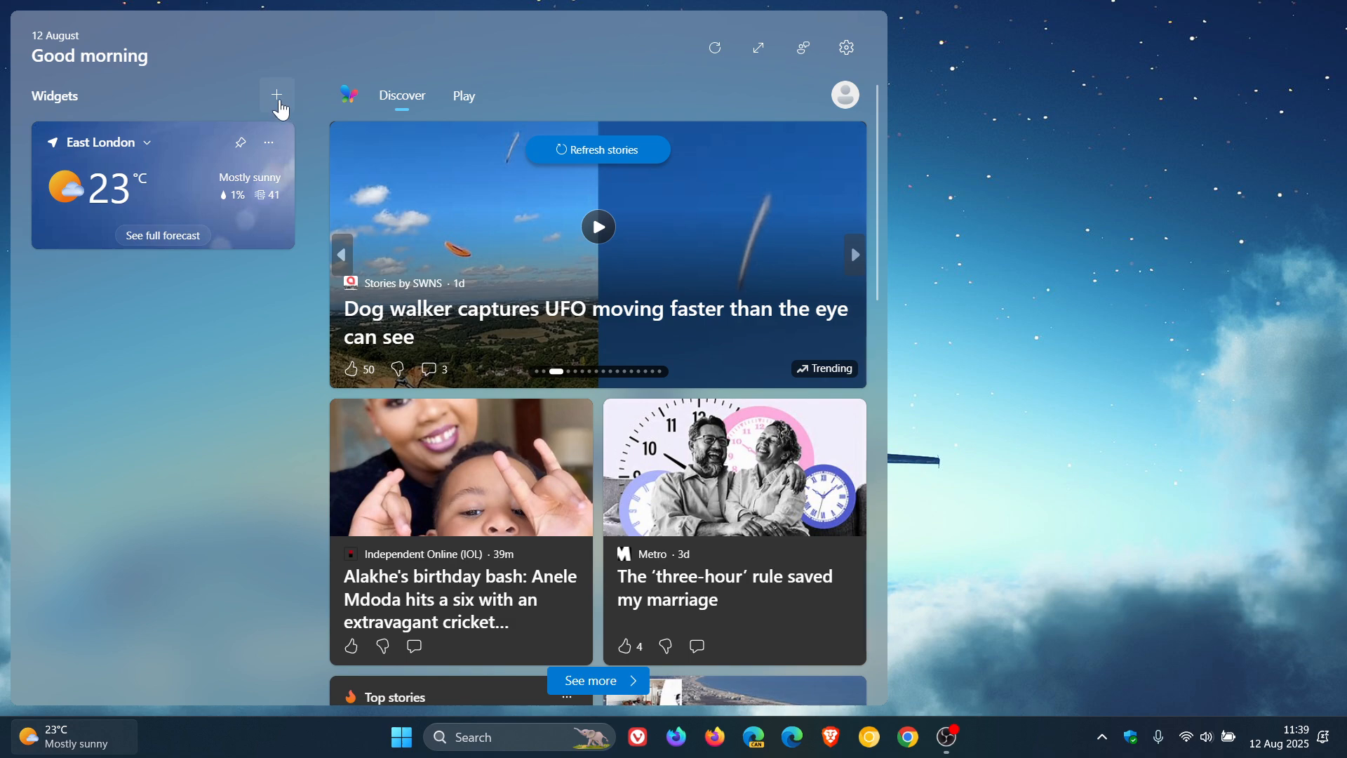
click(277, 96)
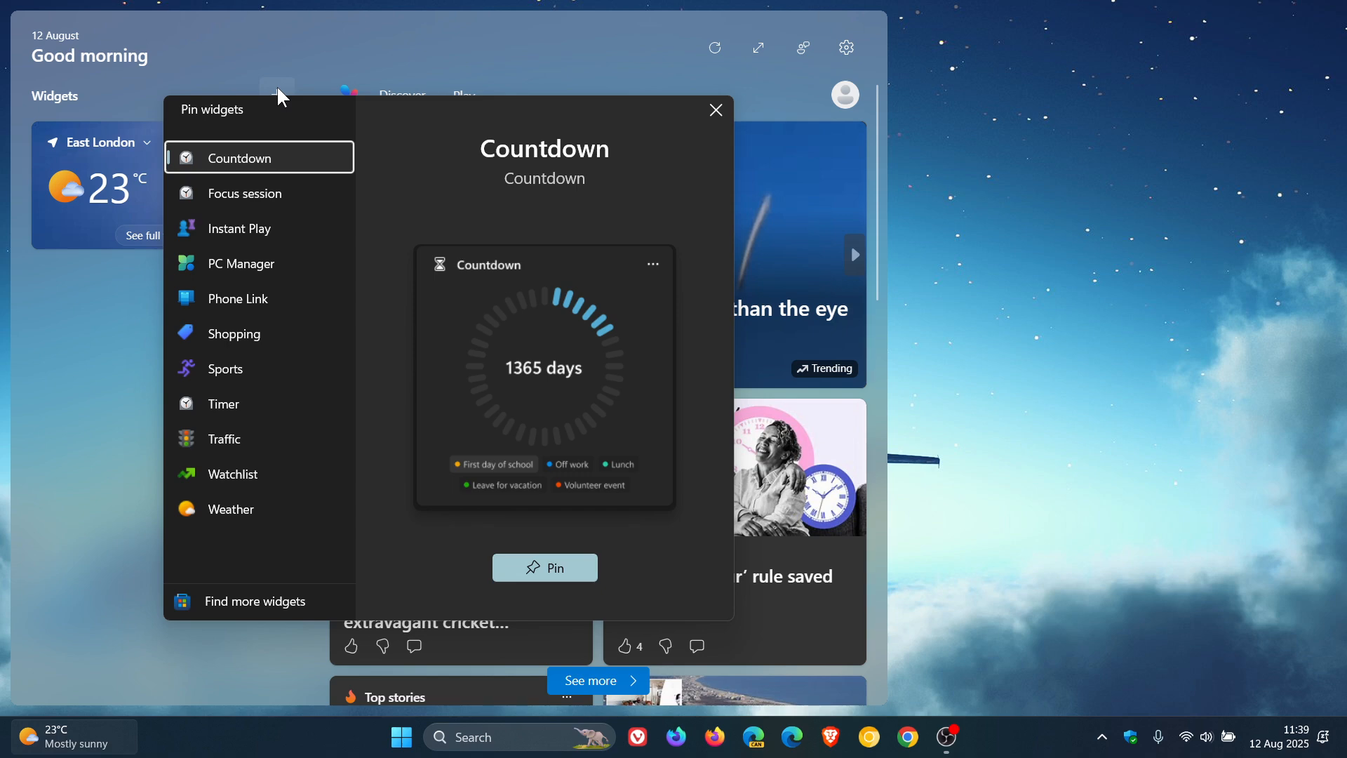
mouse_move(250, 446)
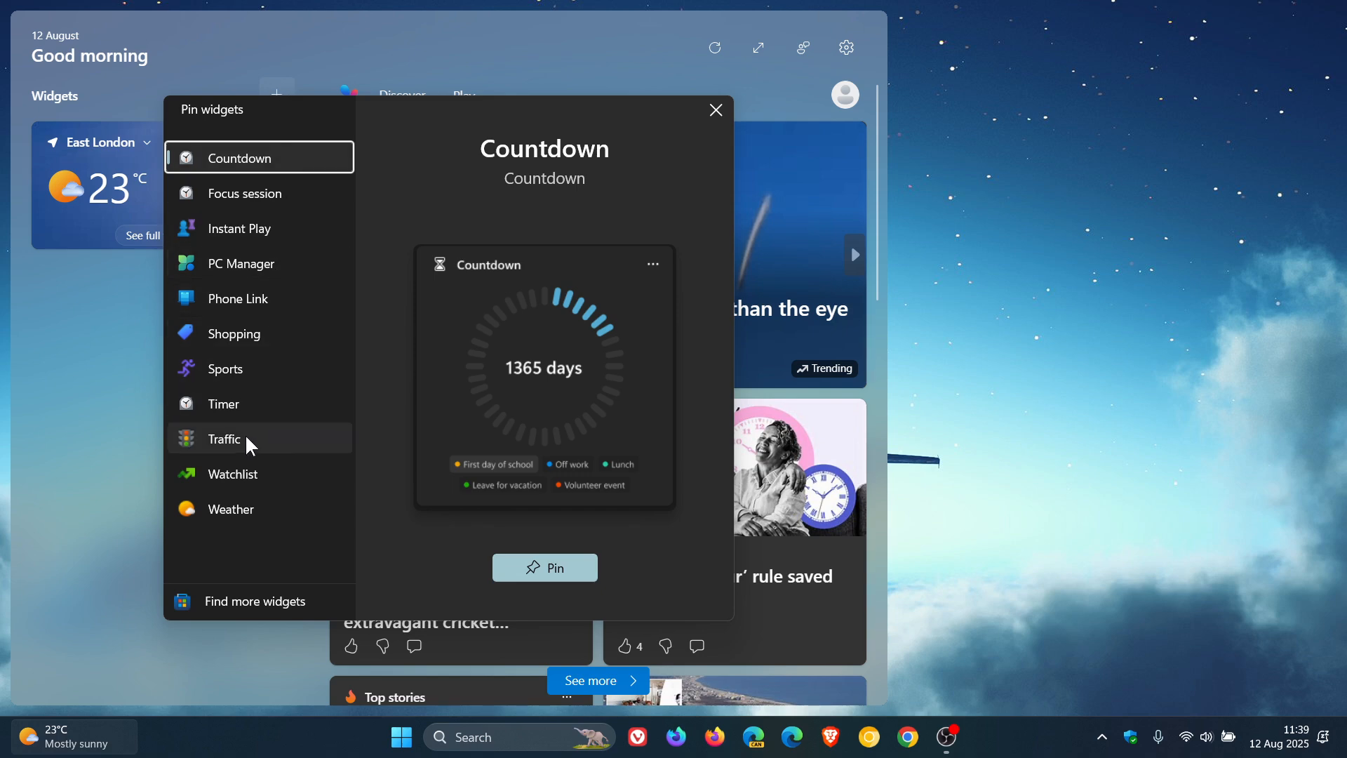
mouse_move(245, 441)
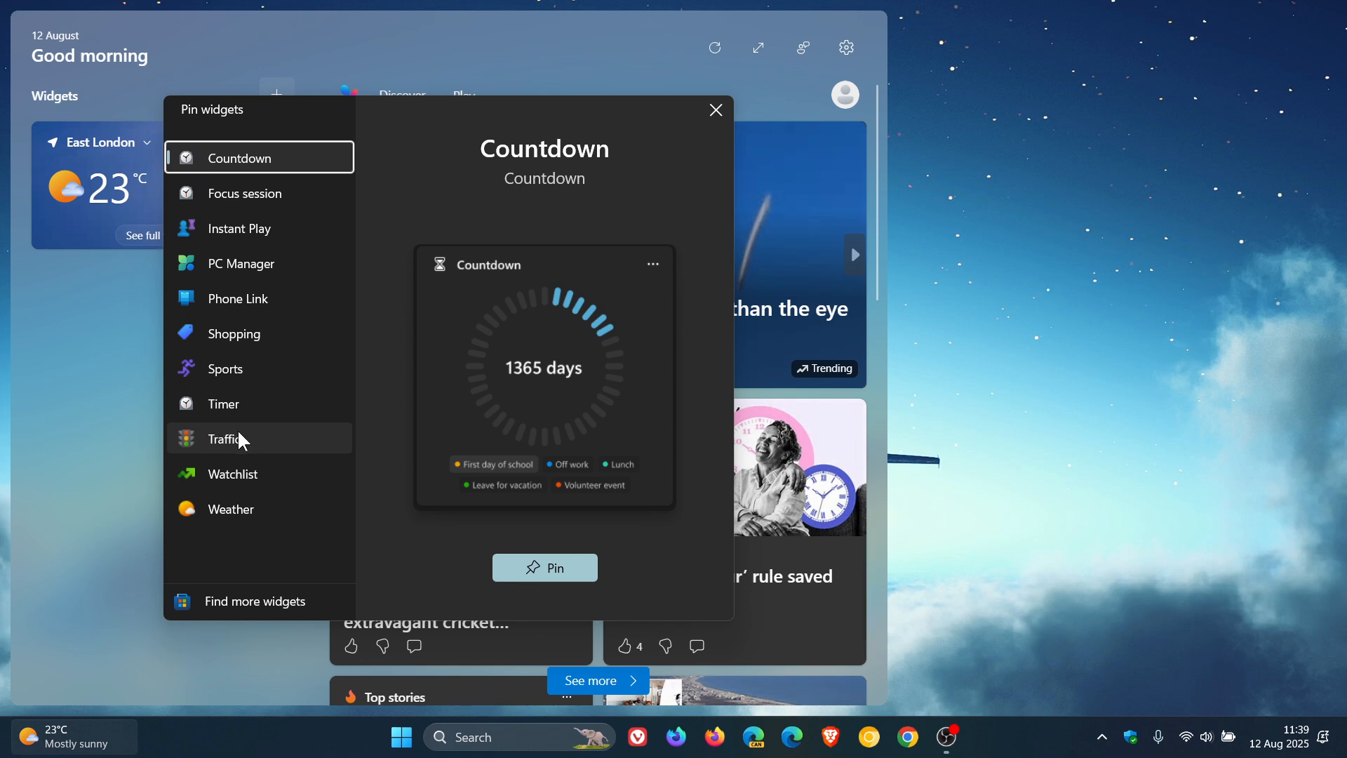
mouse_move(258, 440)
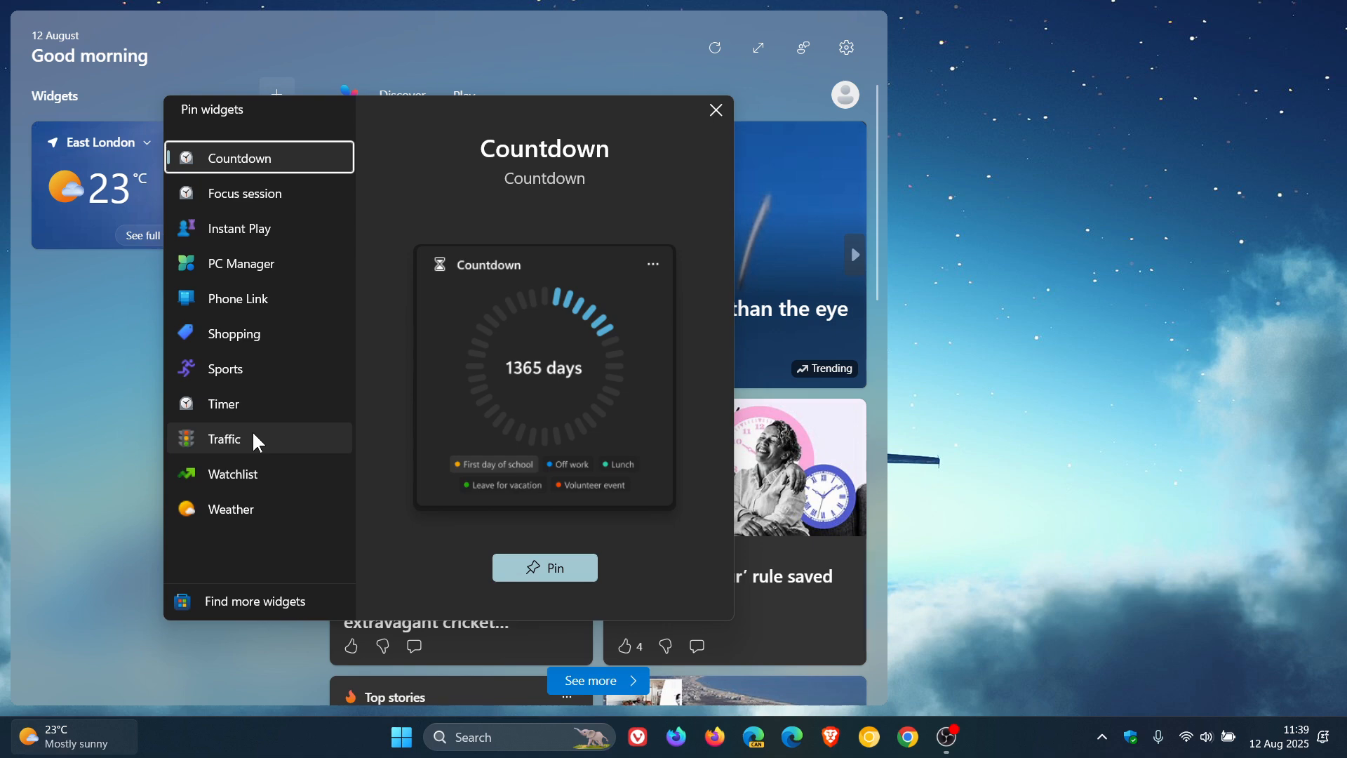
mouse_move(238, 229)
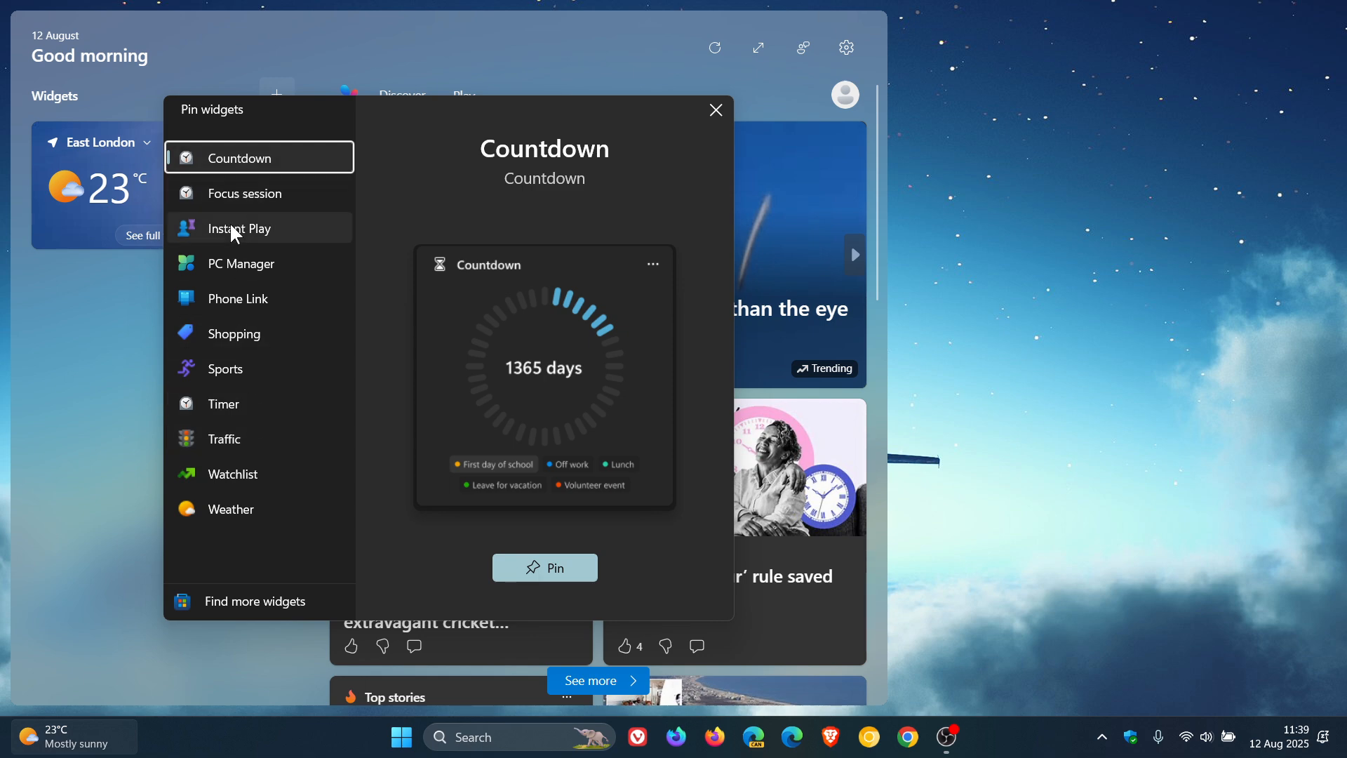
mouse_move(240, 508)
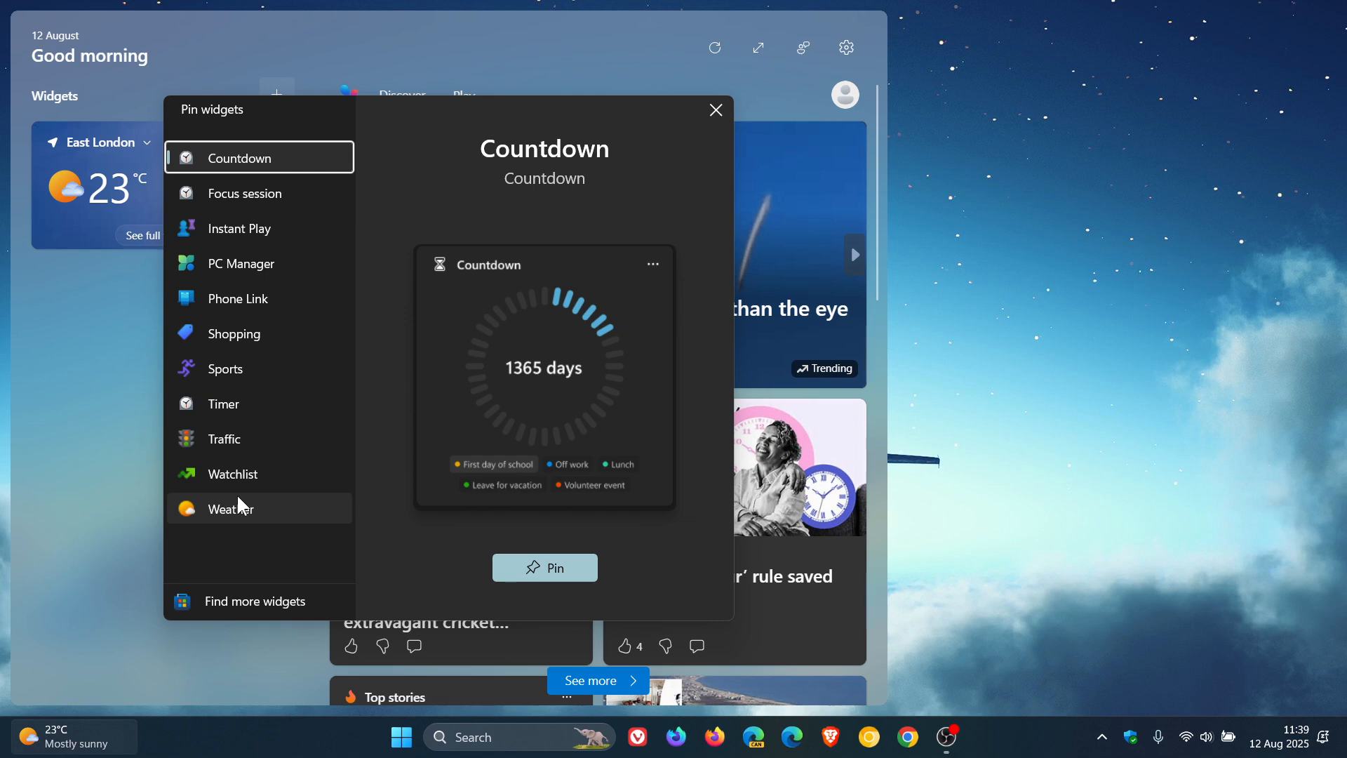
mouse_move(240, 446)
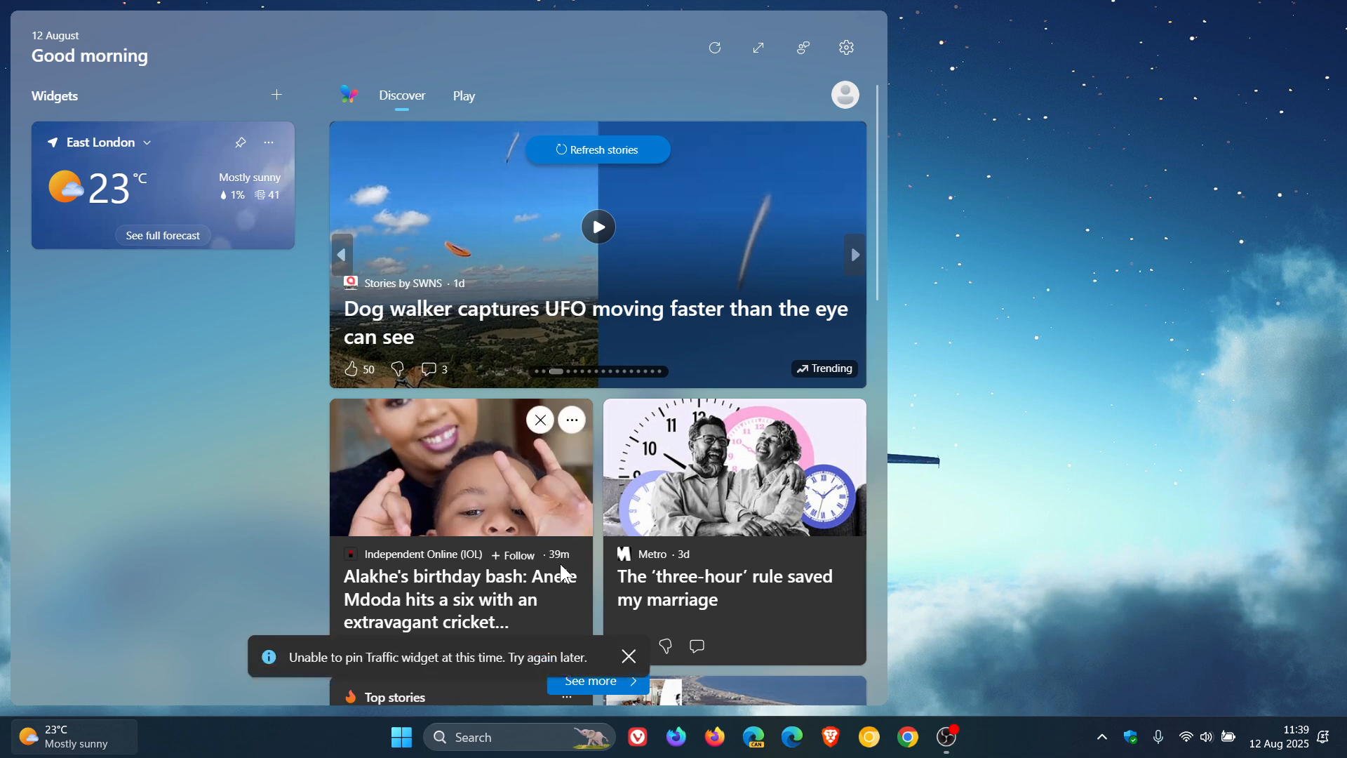
mouse_move(450, 683)
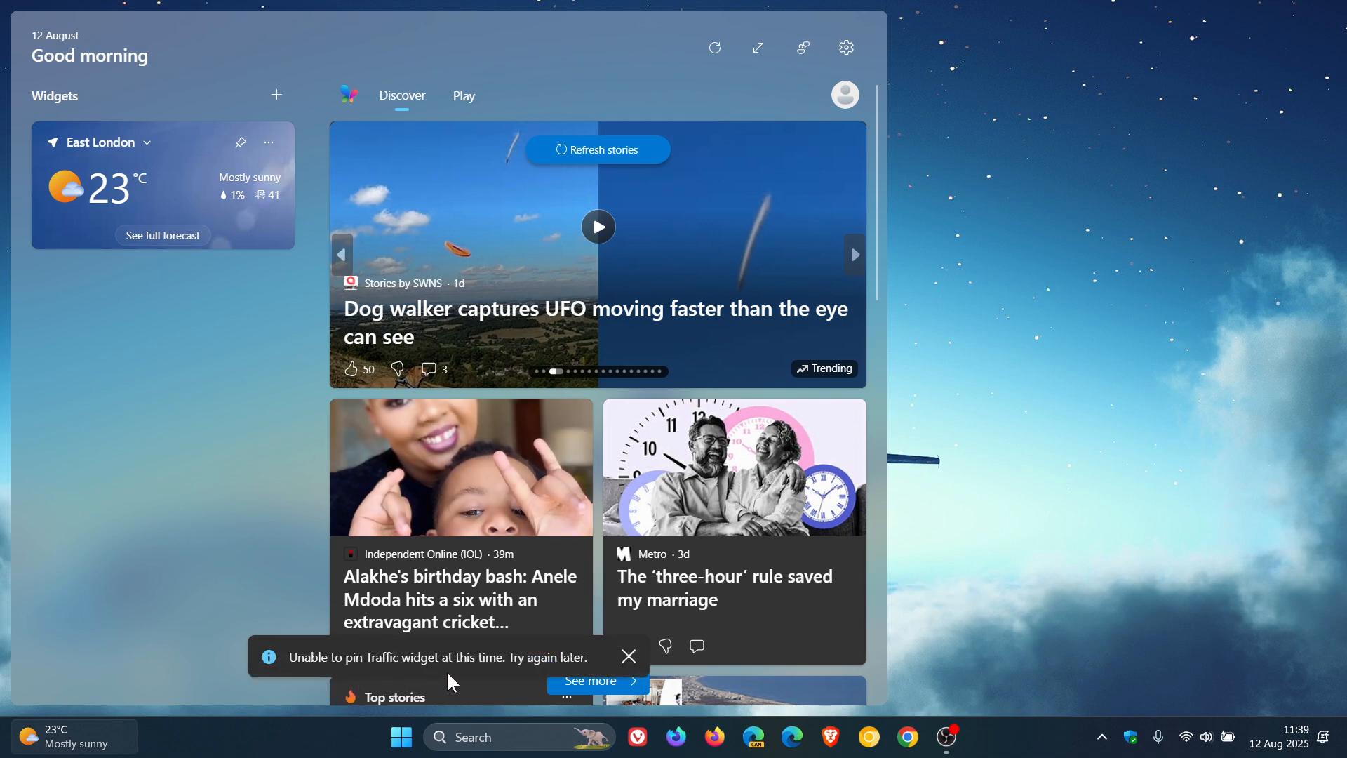
- Dismiss the unable-to-pin notice and bring the Pin widgets list back up
click(623, 645)
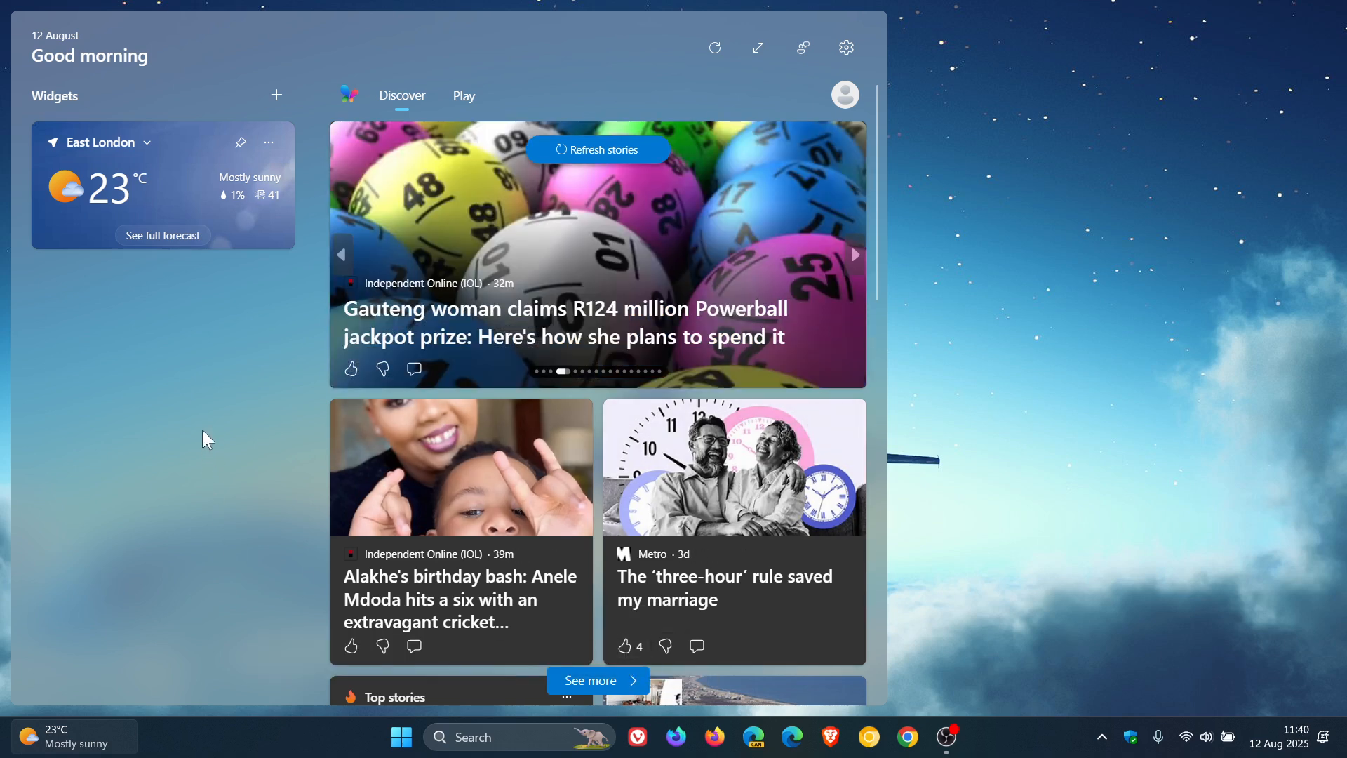
click(277, 94)
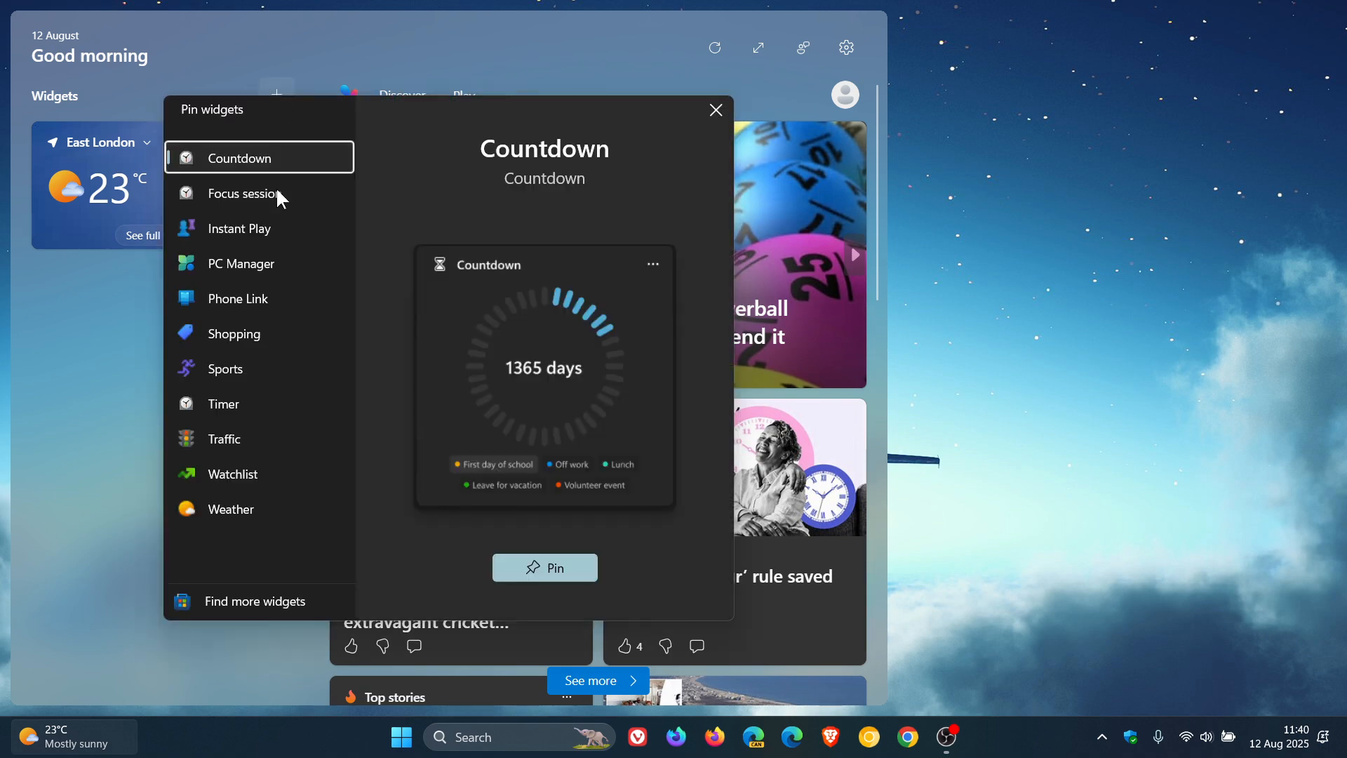
mouse_move(255, 442)
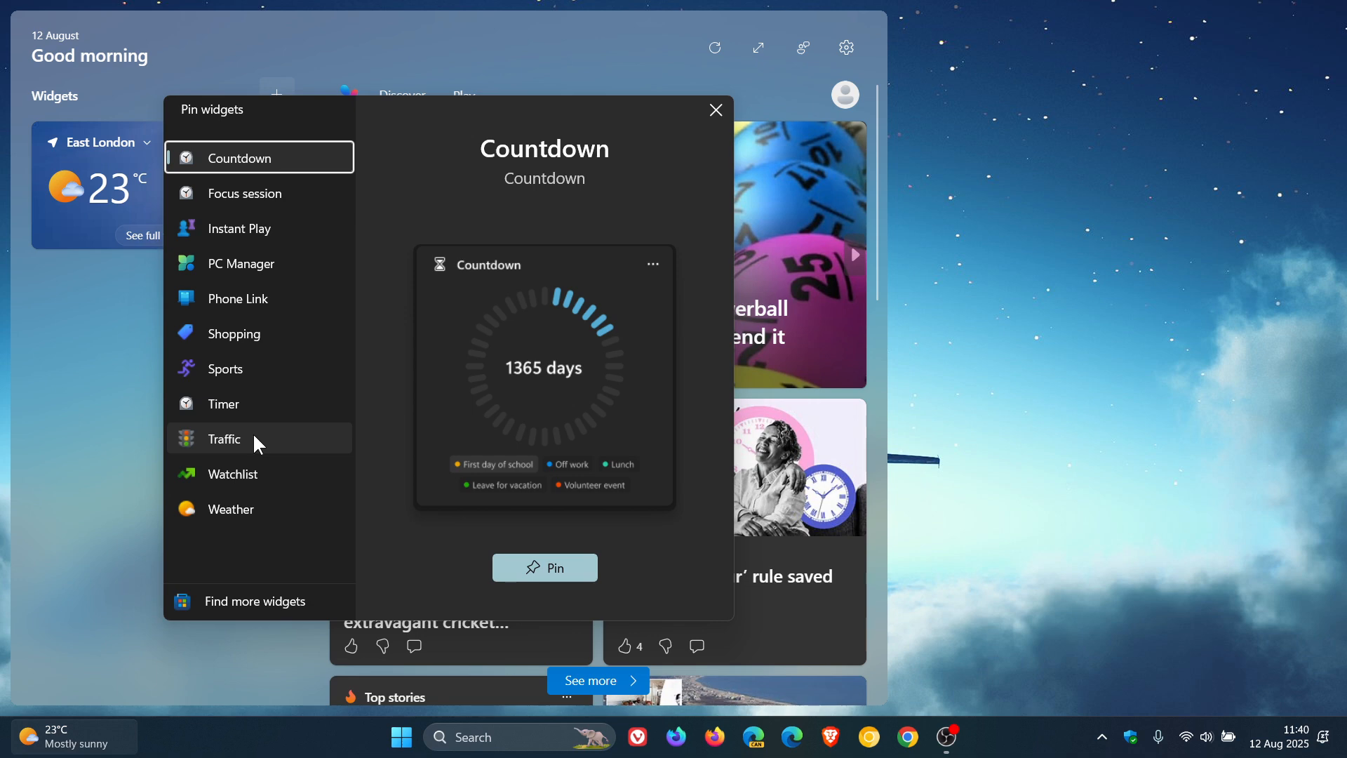
- Attempt to pin the Traffic widget again, then leave the Widgets board for the desktop
click(223, 439)
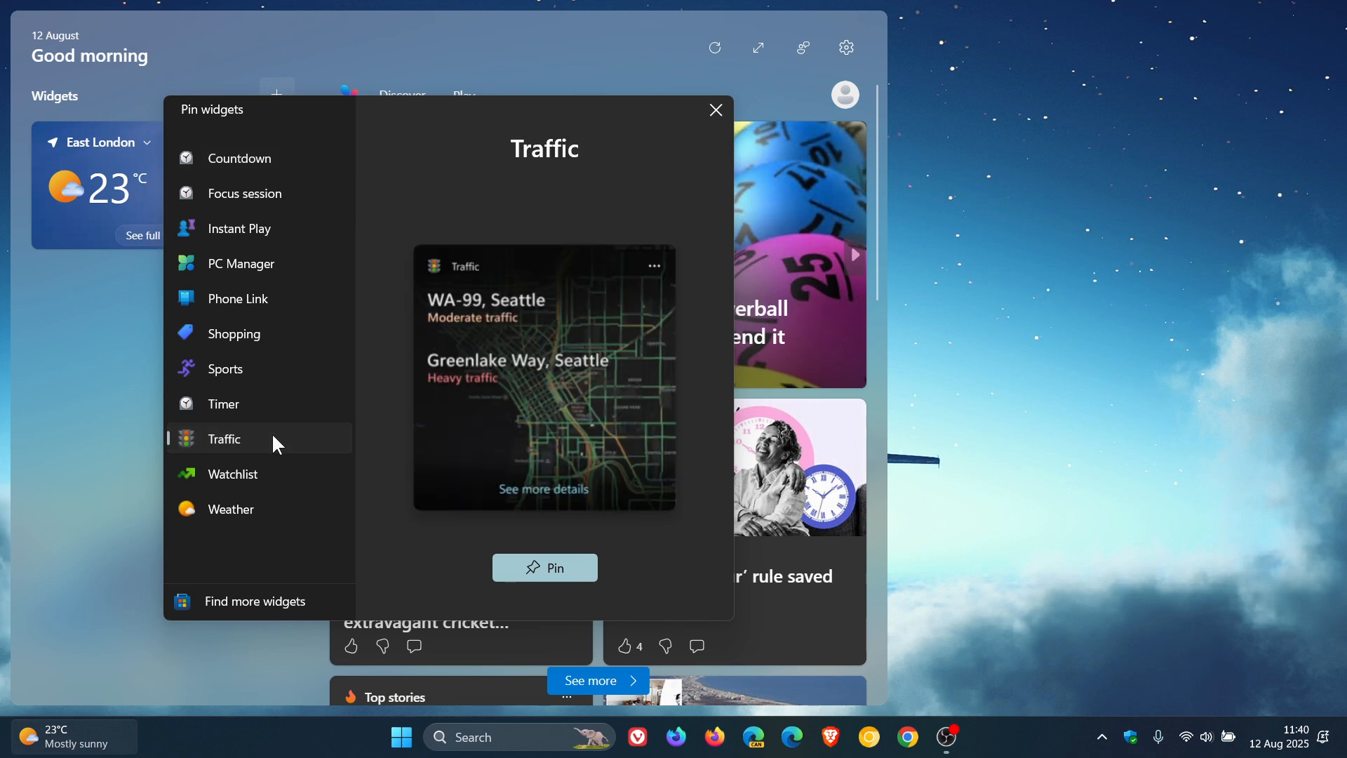
click(544, 567)
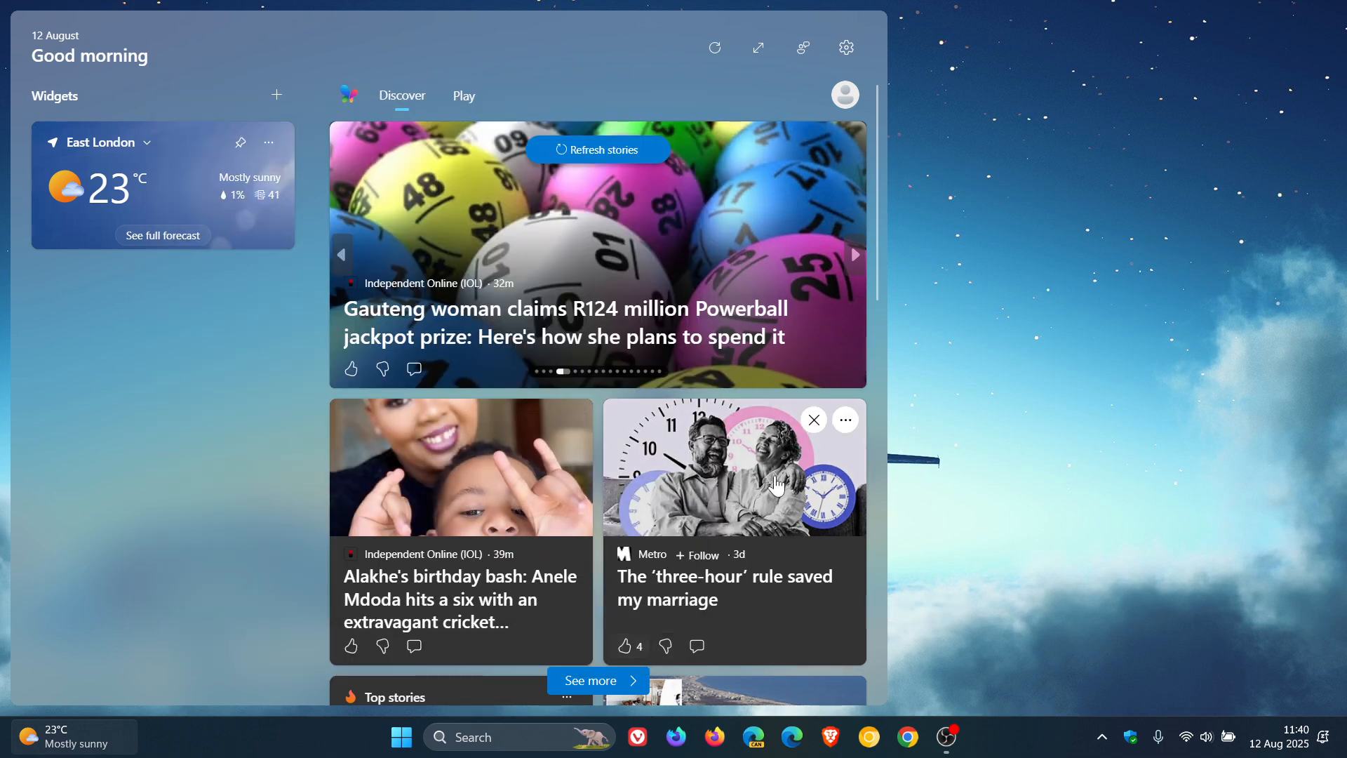
mouse_move(1096, 244)
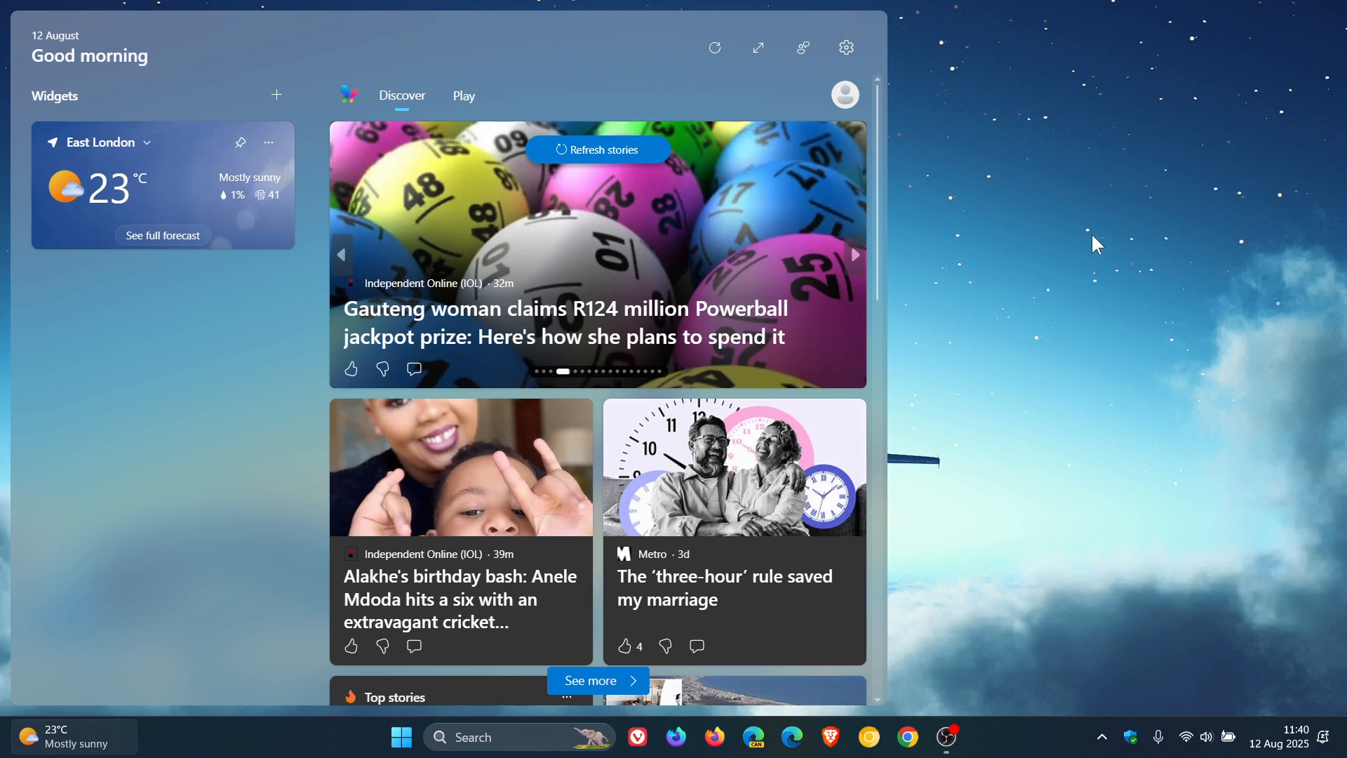
click(1081, 226)
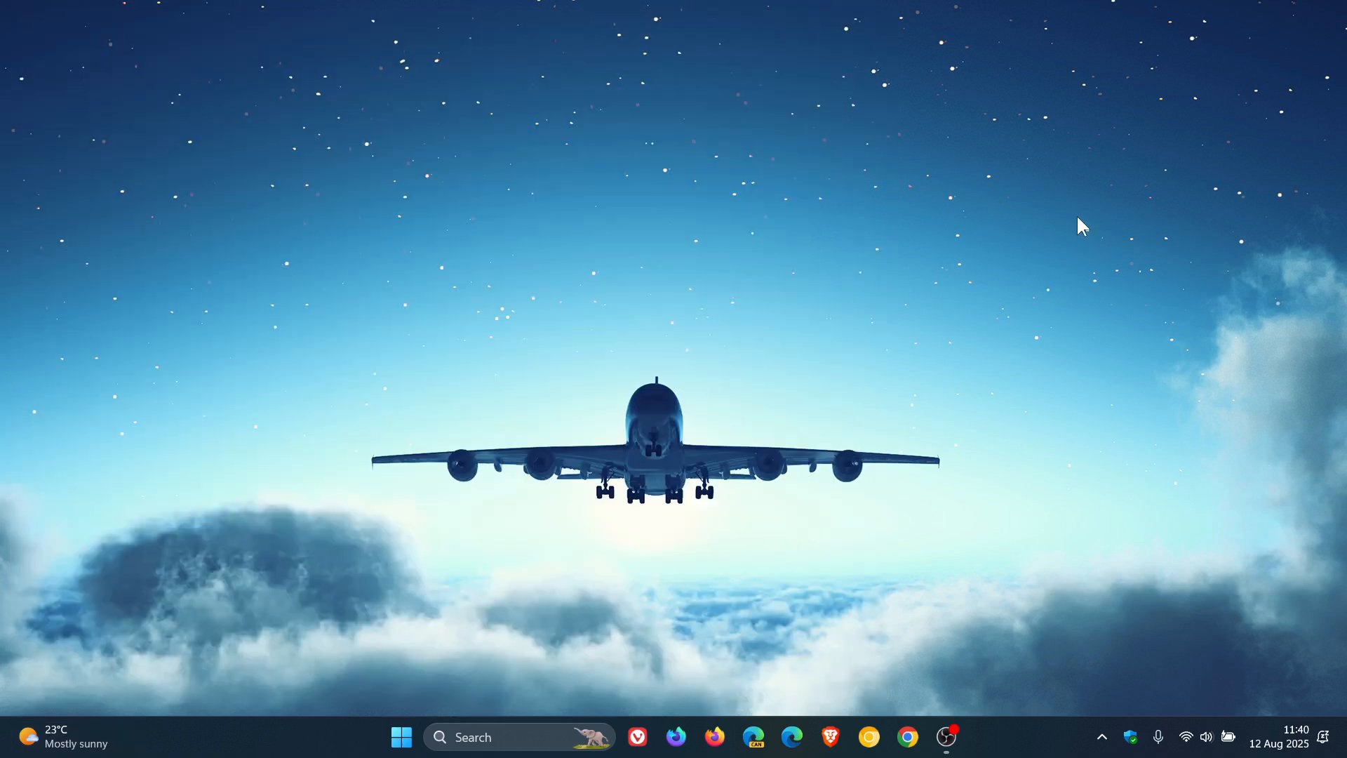
mouse_move(954, 240)
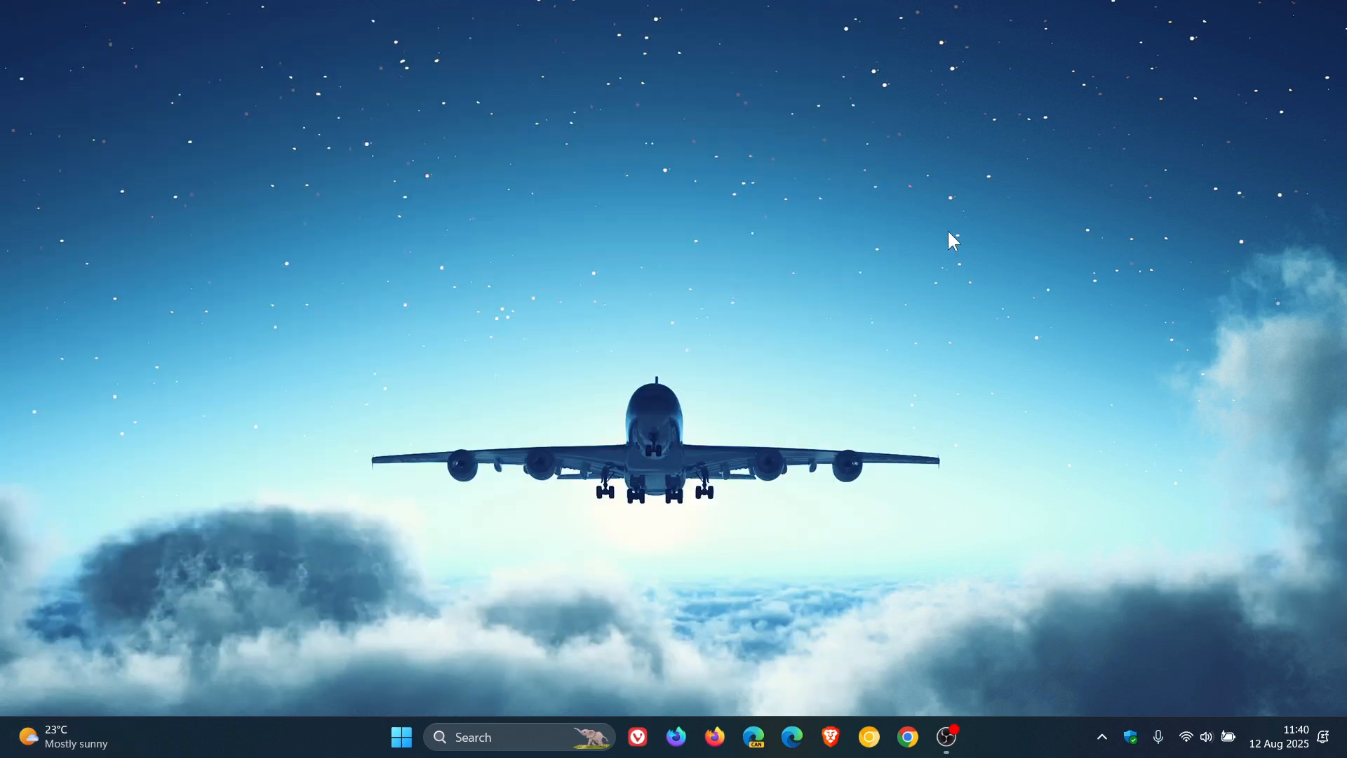